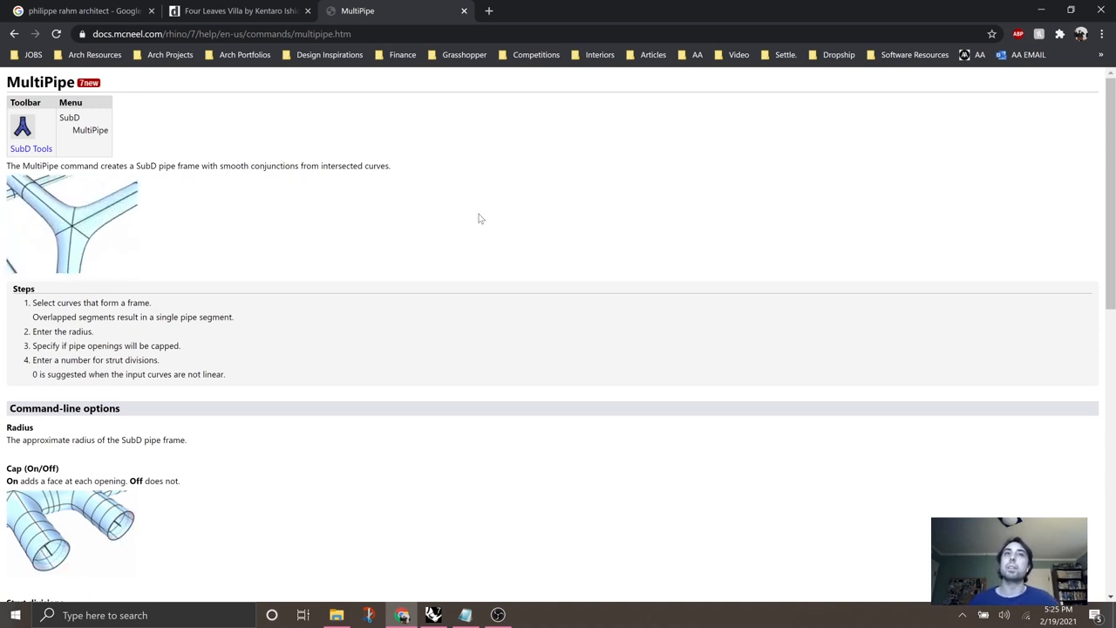
Draw the polyline network with End/Int snaps, closing the loop back onto its corner
scroll("down", 3)
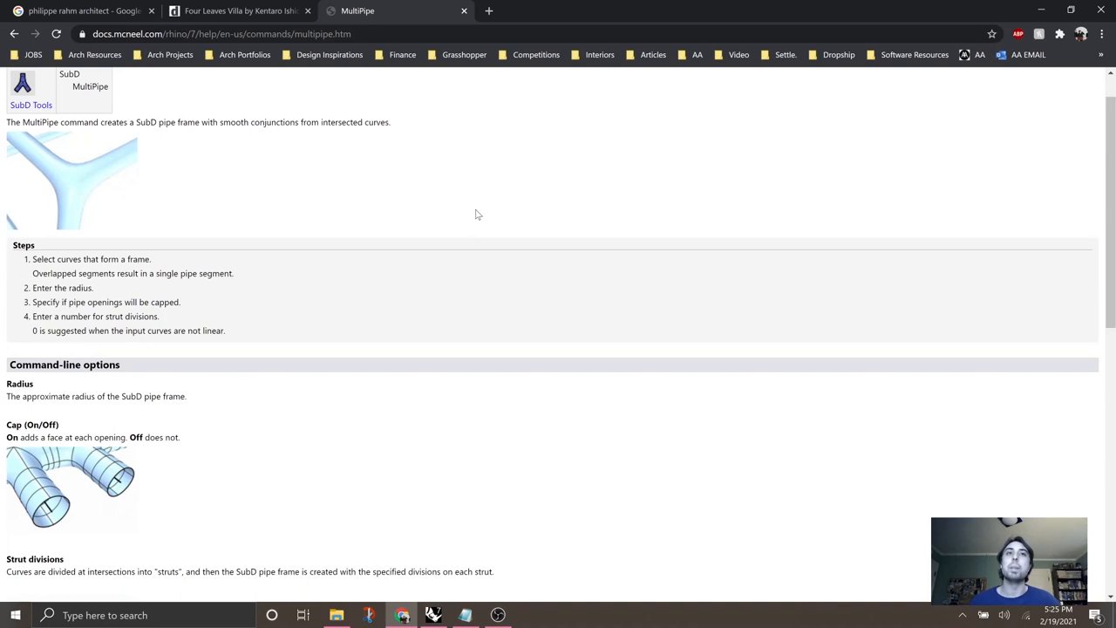
scroll("up", 3)
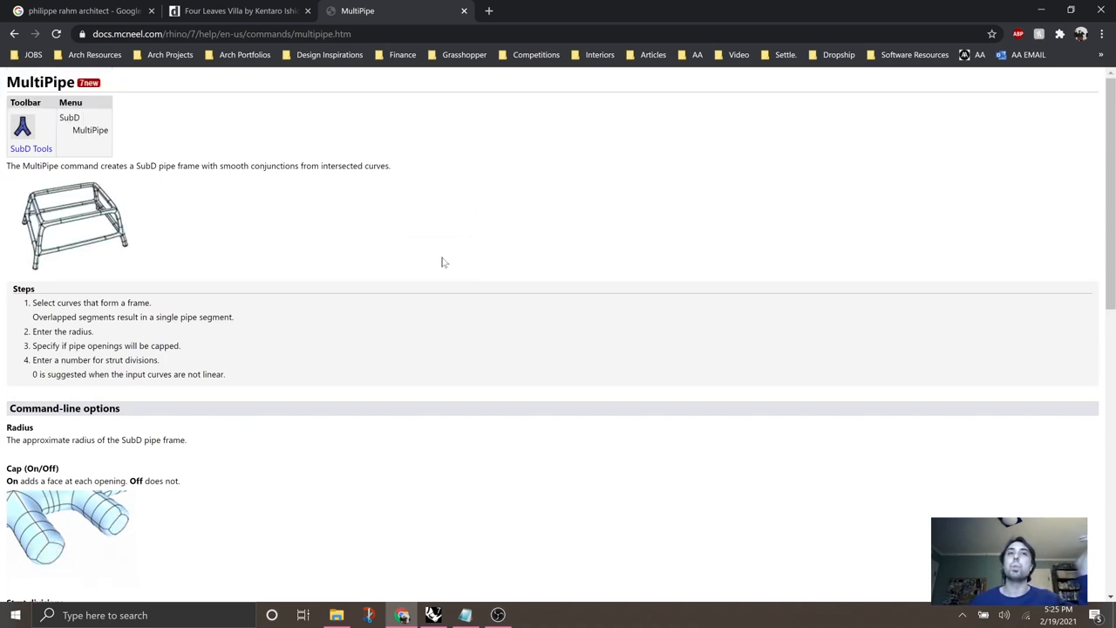
scroll("down", 3)
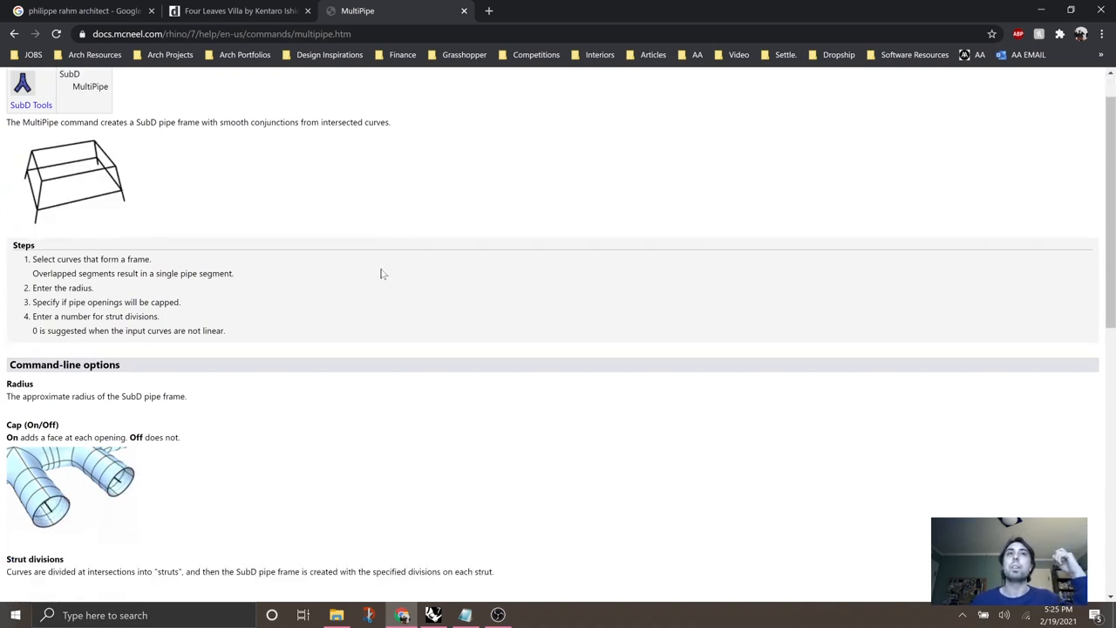
scroll("down", 3)
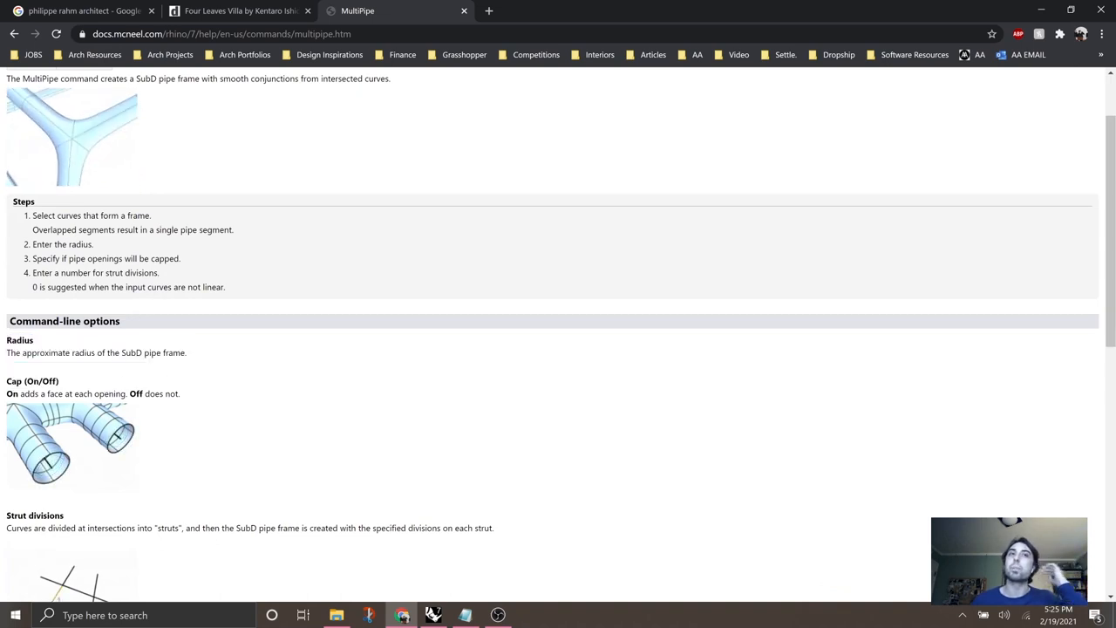
scroll("down", 3)
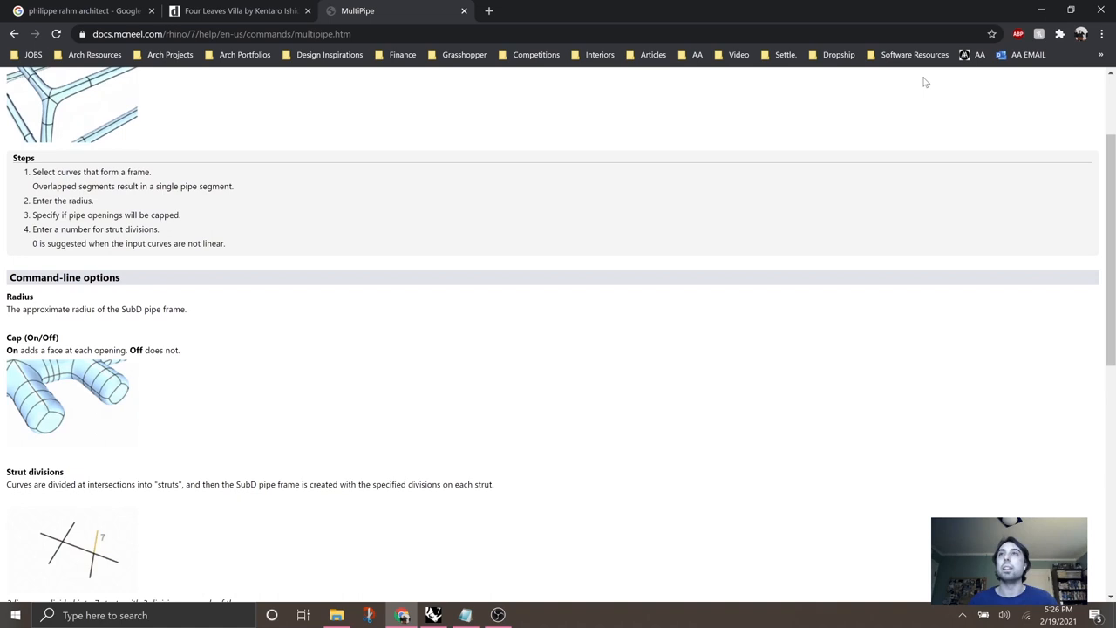
left_click(432, 614)
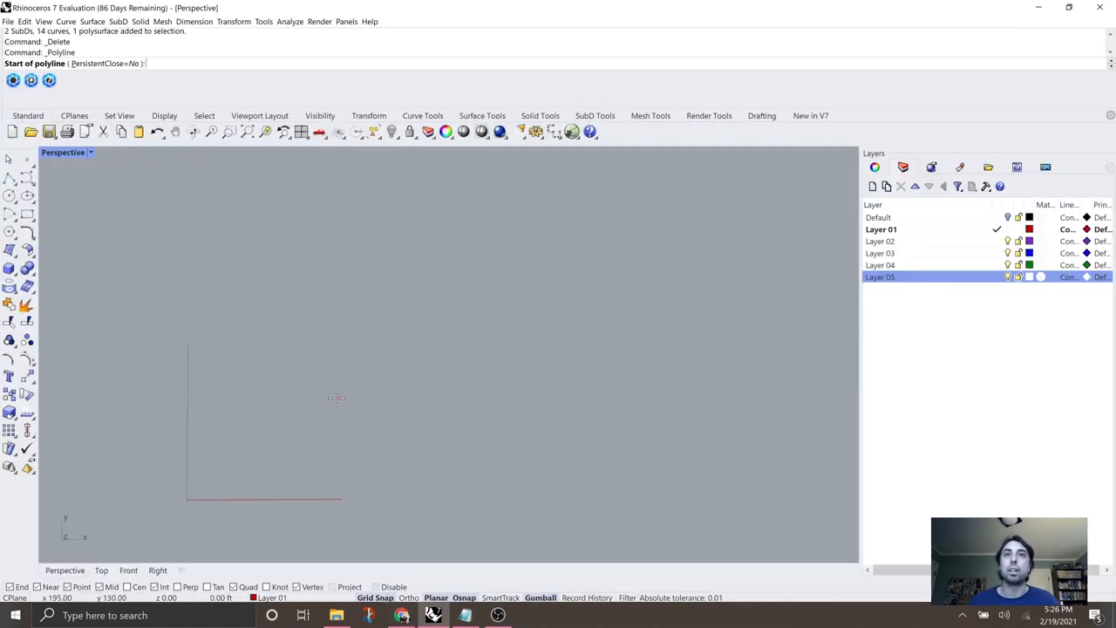
left_click(287, 392)
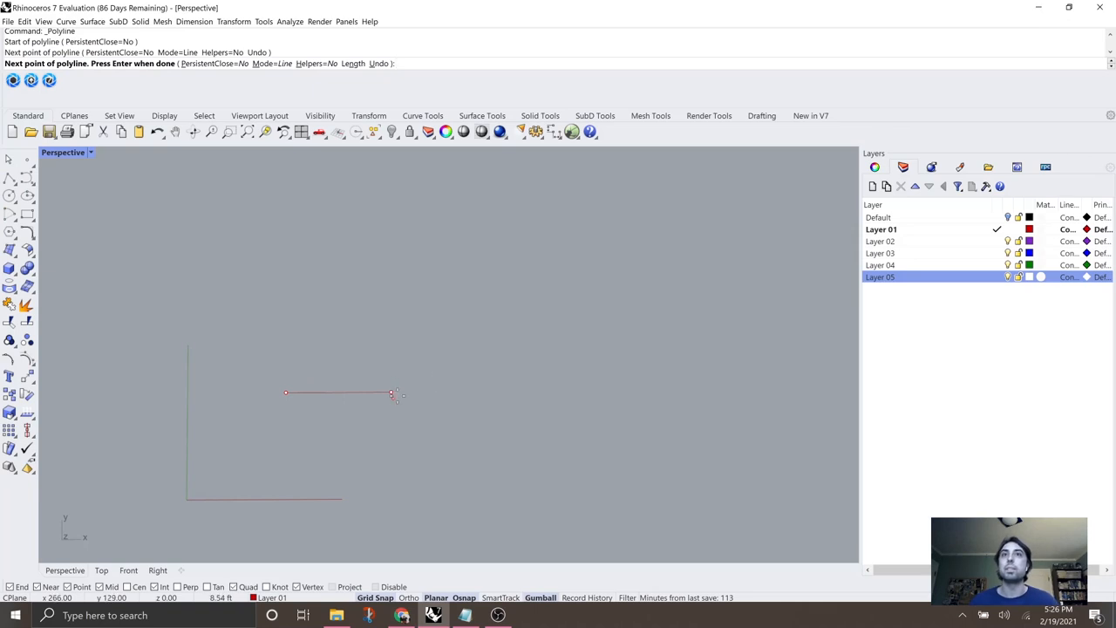
left_click(439, 353)
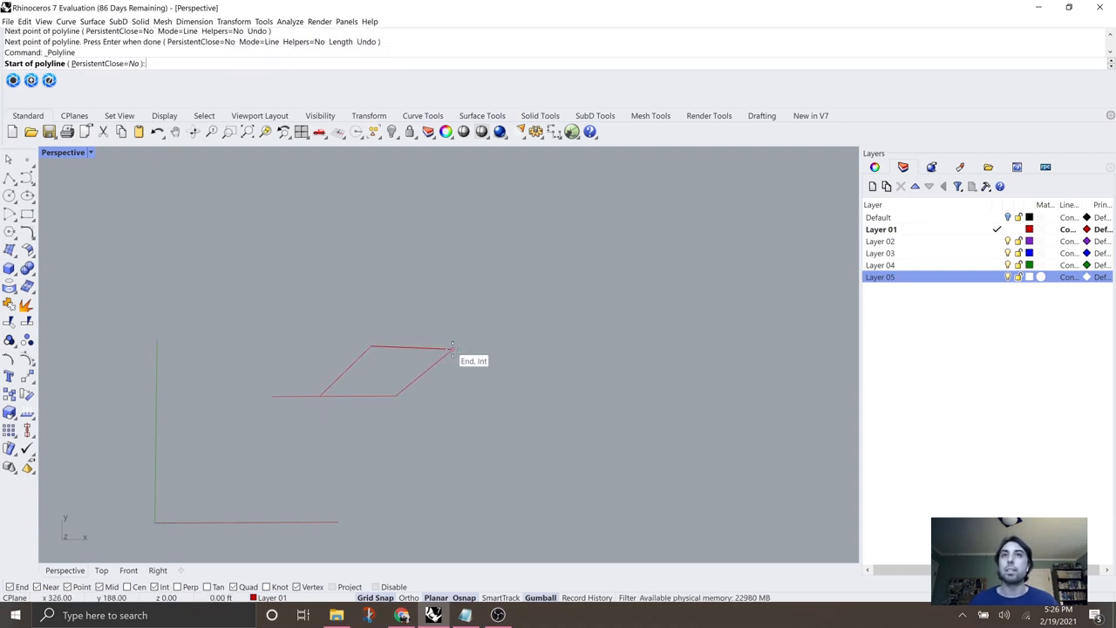
left_click(450, 353)
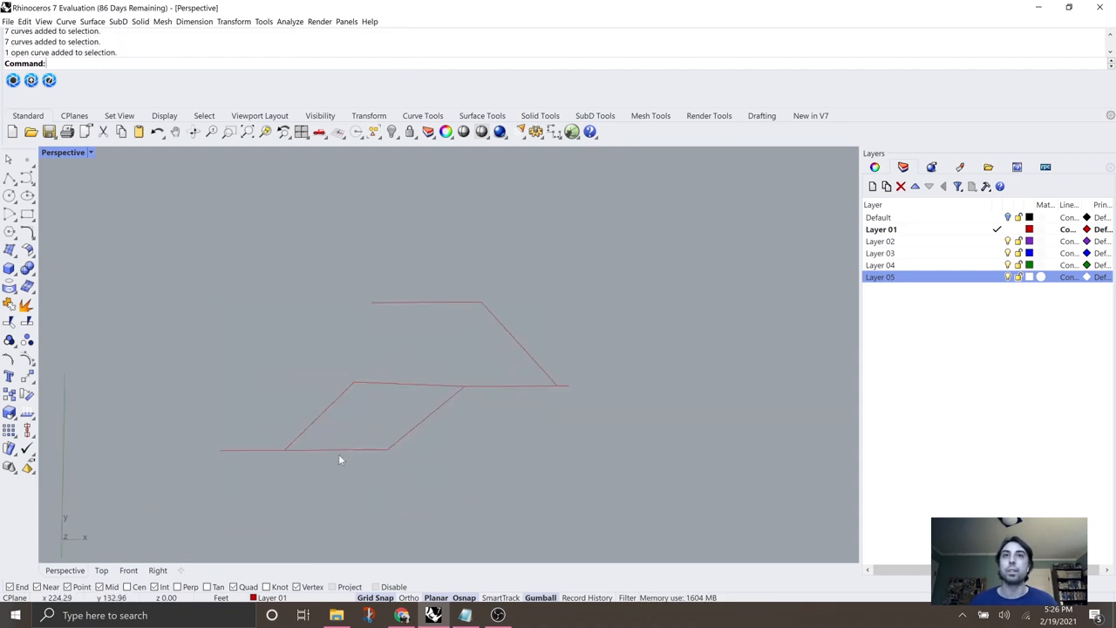
Split one curve of the network at the point where the lines meet
left_click(297, 450)
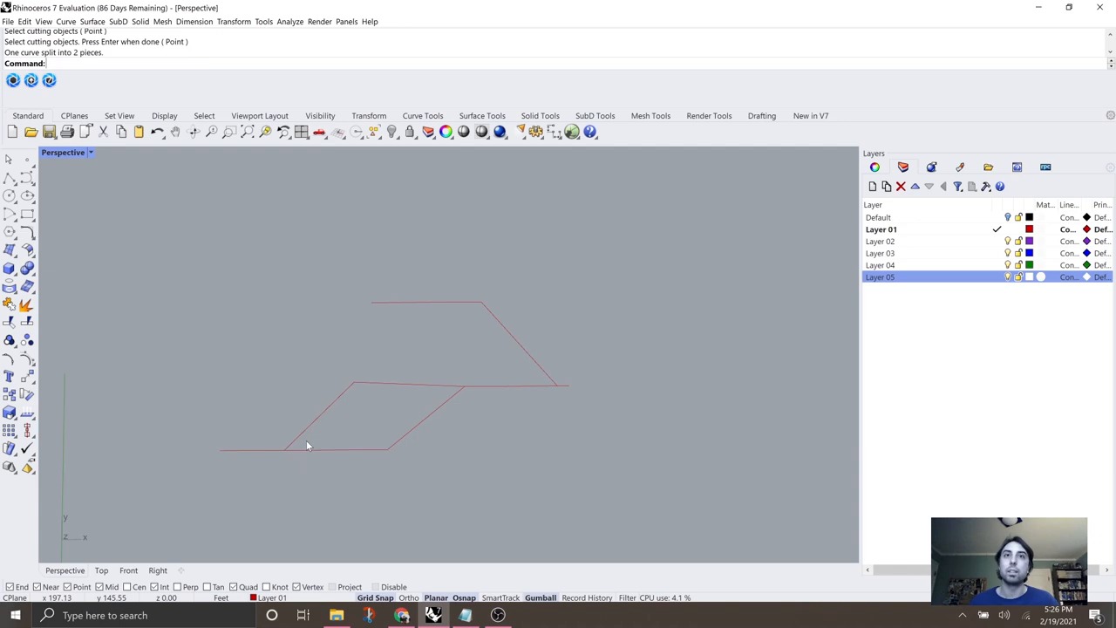
left_click(310, 445)
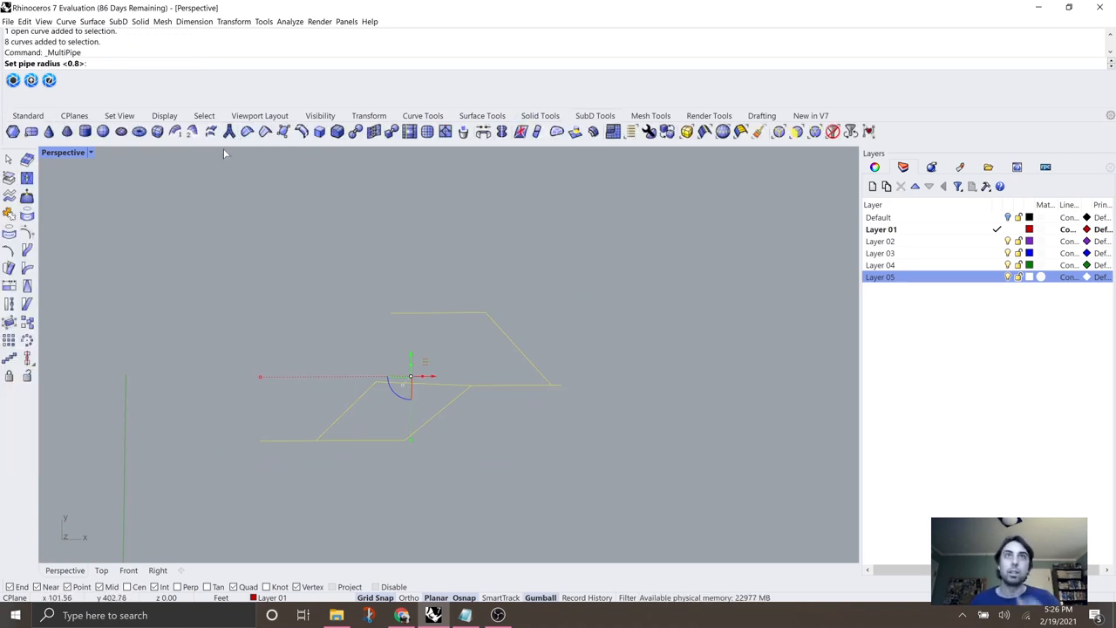
mouse_move(258, 269)
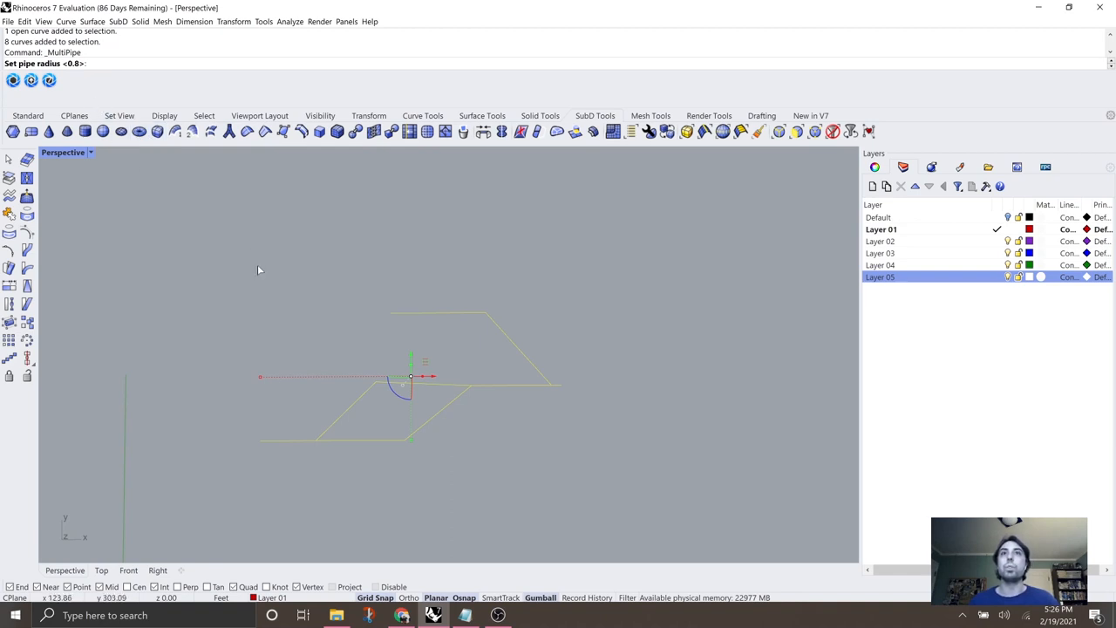
mouse_move(342, 277)
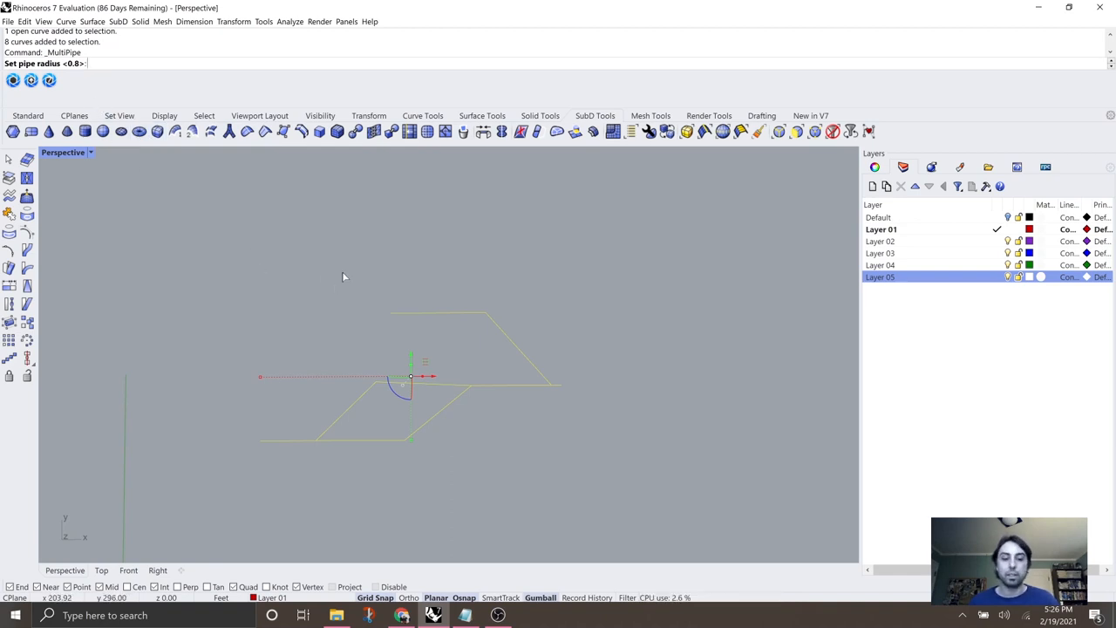
MultiPipe the curves at radius 3 uncapped, undo a stray move, then lift the pipe above the curves
type("3")
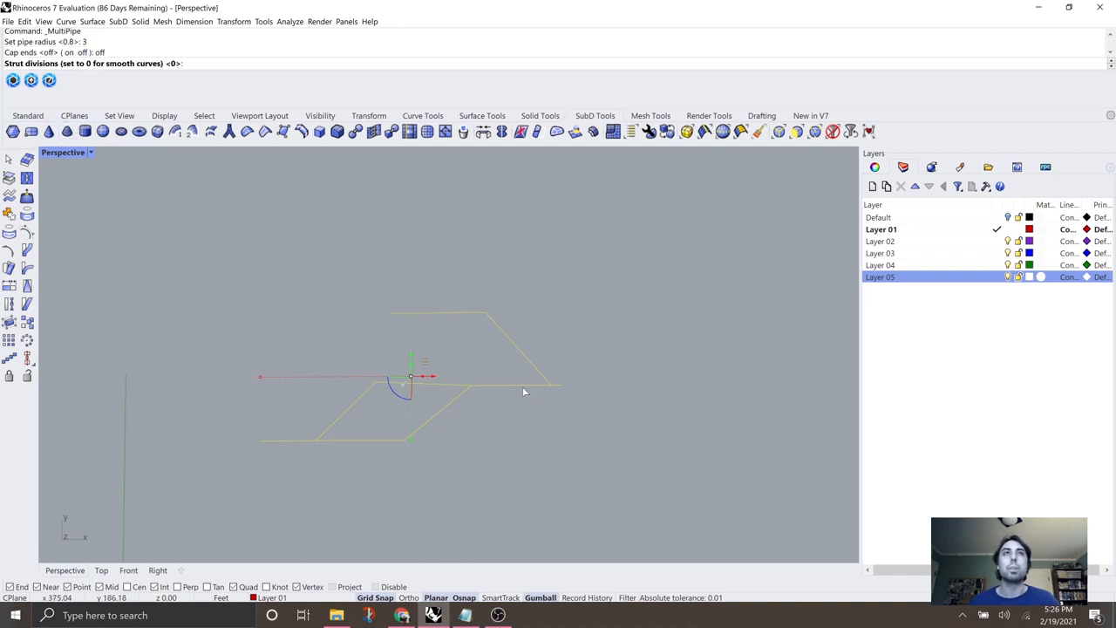
mouse_move(515, 390)
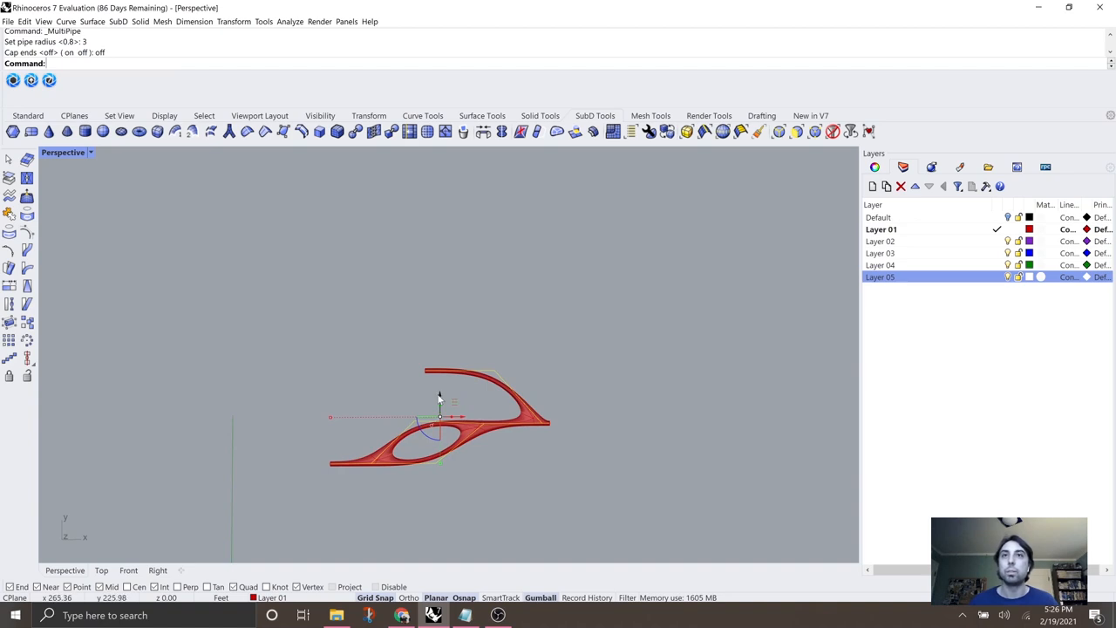
key("ctrl+z")
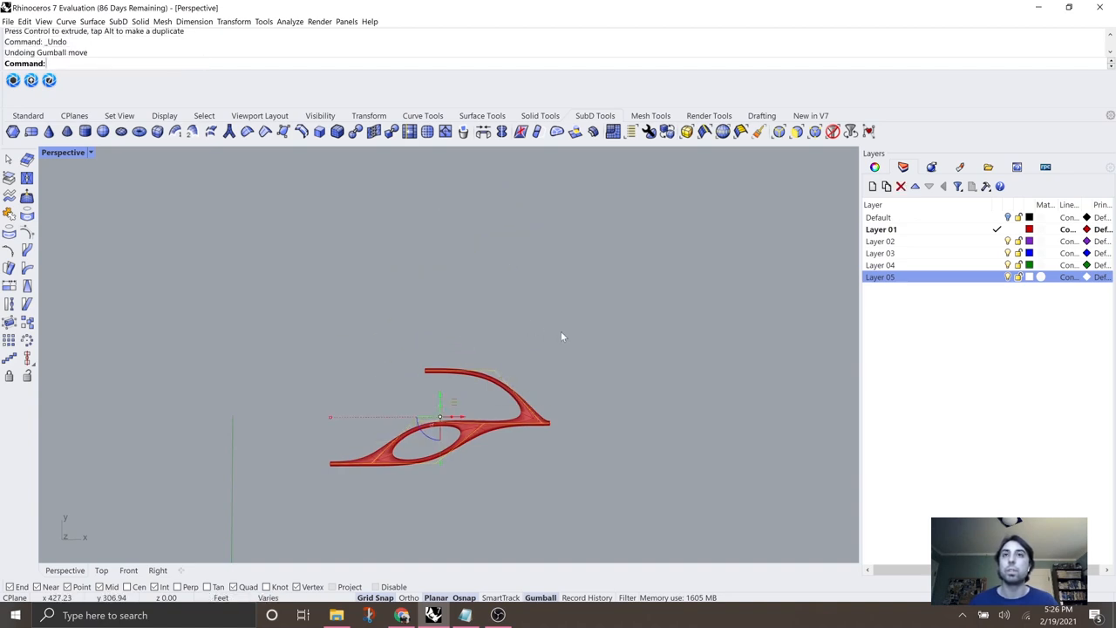
left_click(496, 385)
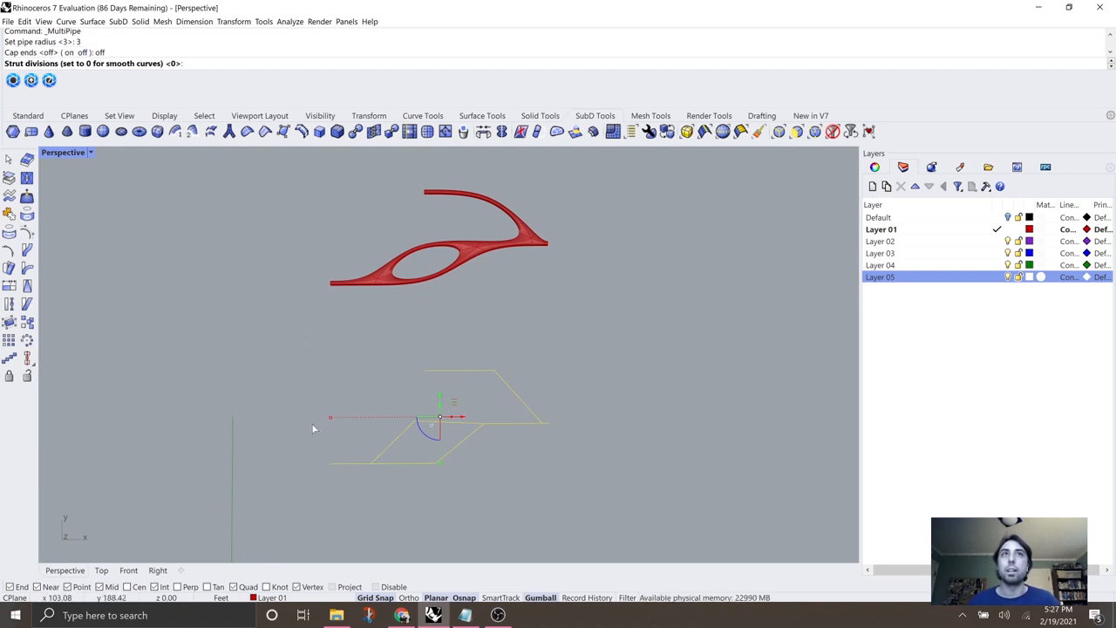
MultiPipe the curves again at radius 3 and zoom in on the smooth branch junction
type("3")
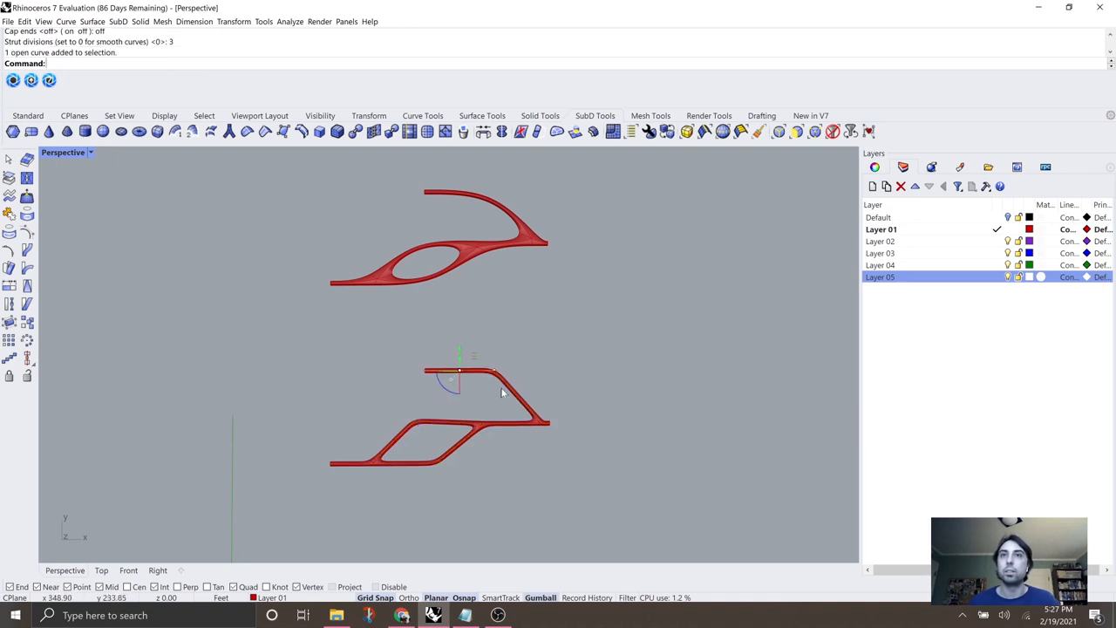
left_click_drag(460, 375, 439, 328)
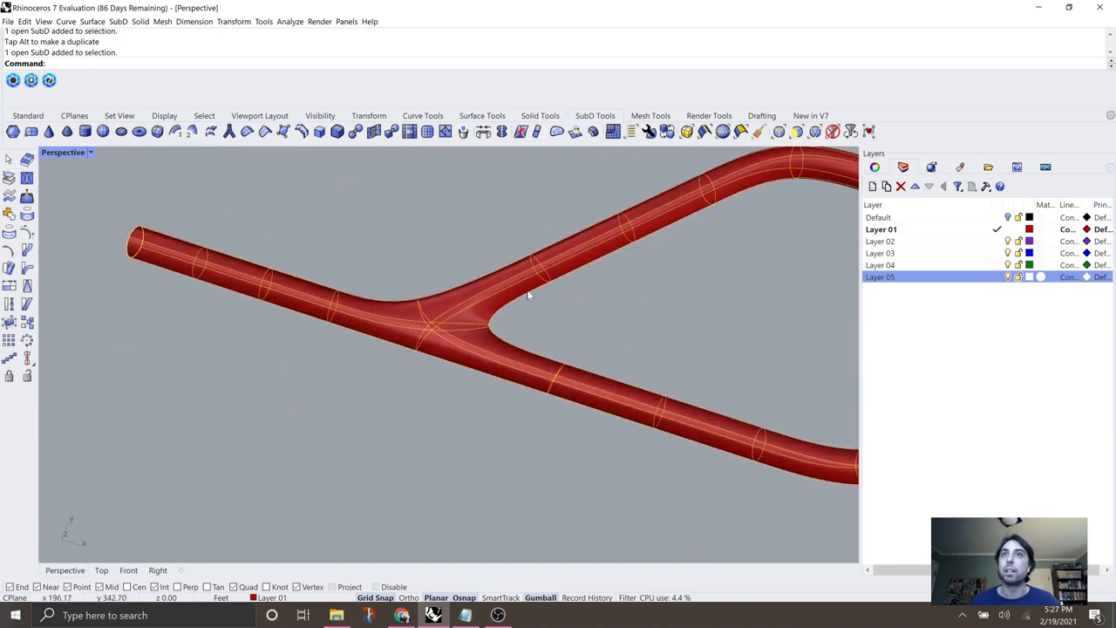
Orbit and pull back around the flat-display pipe frames to compare them with the curves
left_click_drag(524, 296, 436, 332)
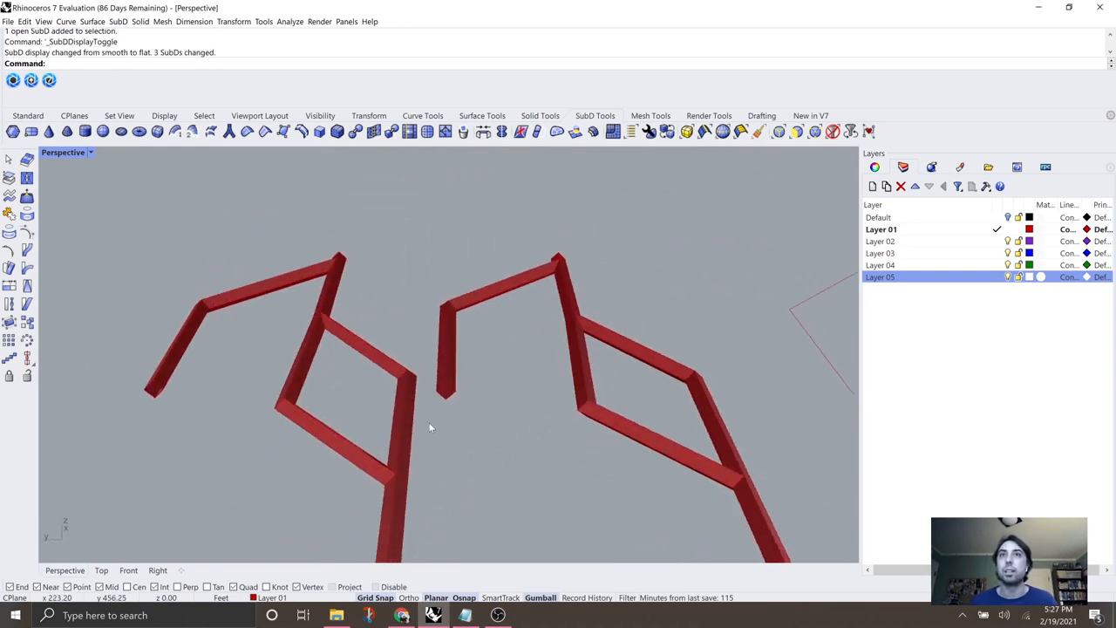
left_click_drag(428, 428, 439, 382)
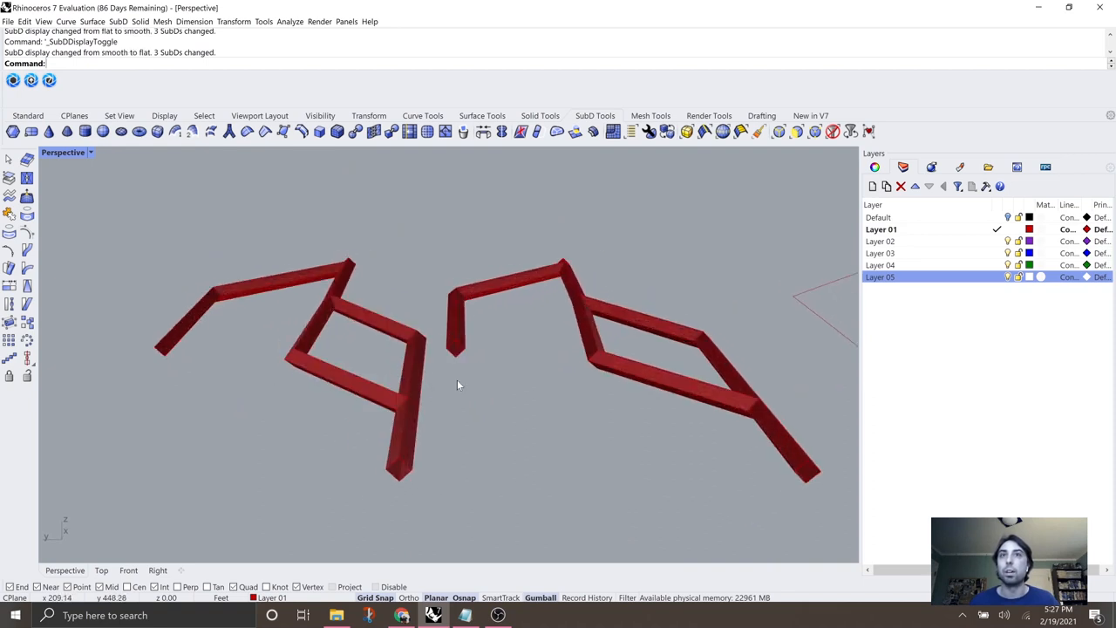
left_click_drag(457, 385, 450, 468)
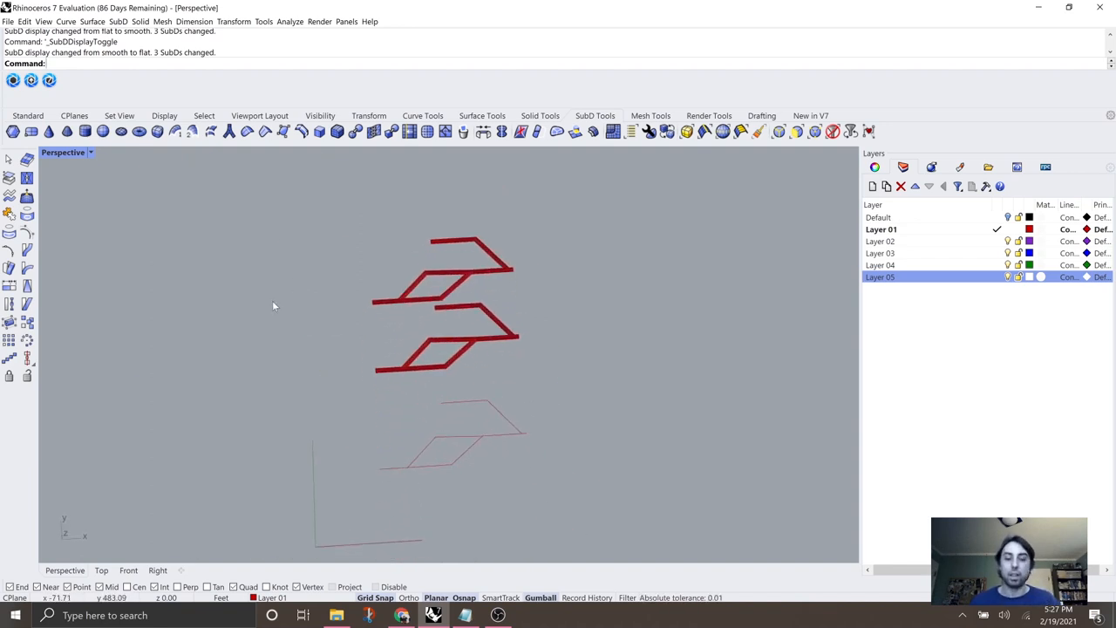
Draw a flat rectangular extrusion slab and bring up Grasshopper beside the Rhino viewport
left_click(432, 614)
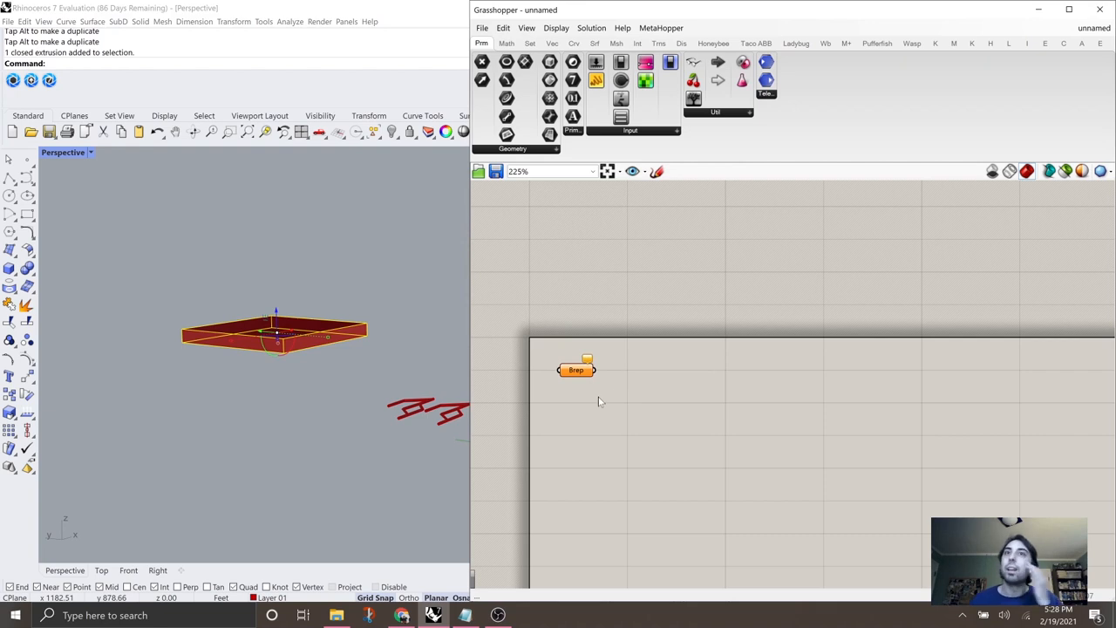
Feed the slab Brep into Populate 3D and set the Brep parameter to Preview Off
left_click(575, 370)
type("pop")
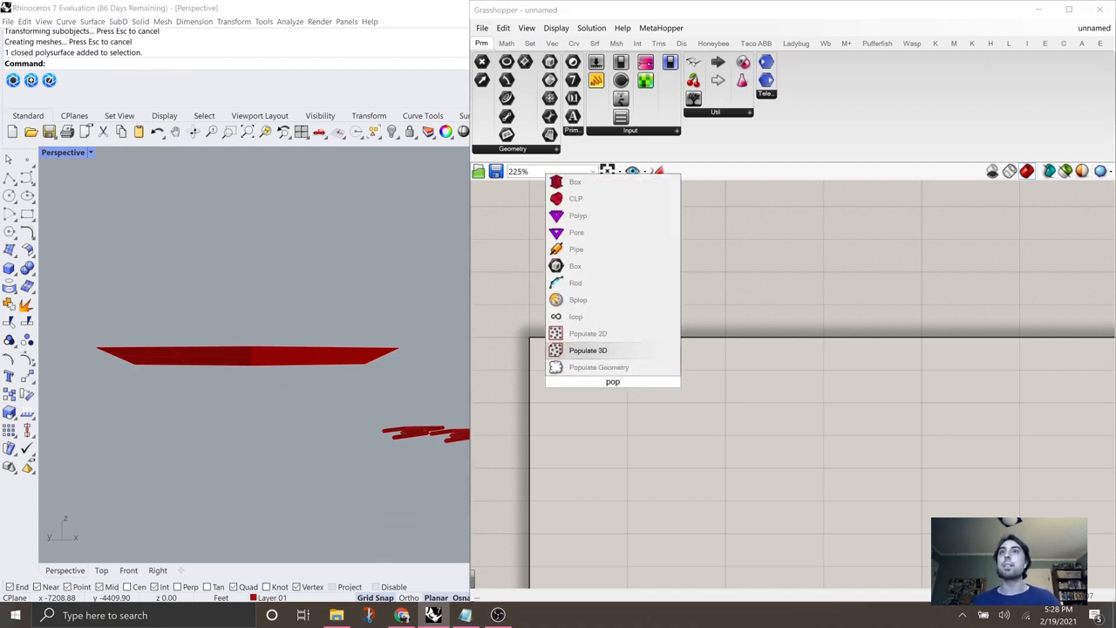
left_click(588, 349)
type("Hide")
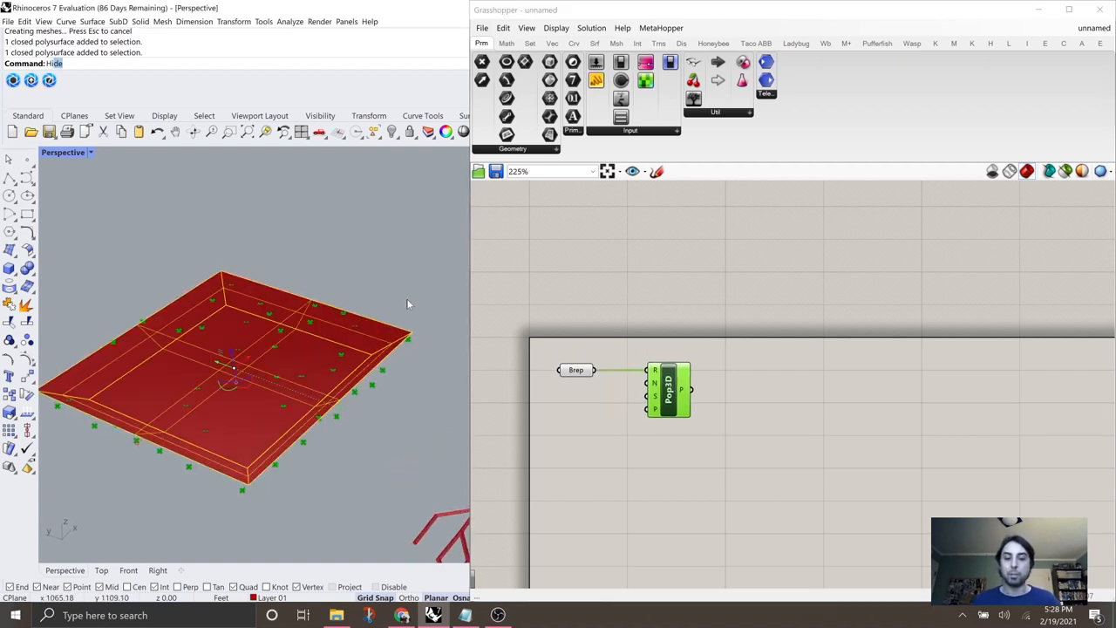
right_click(669, 387)
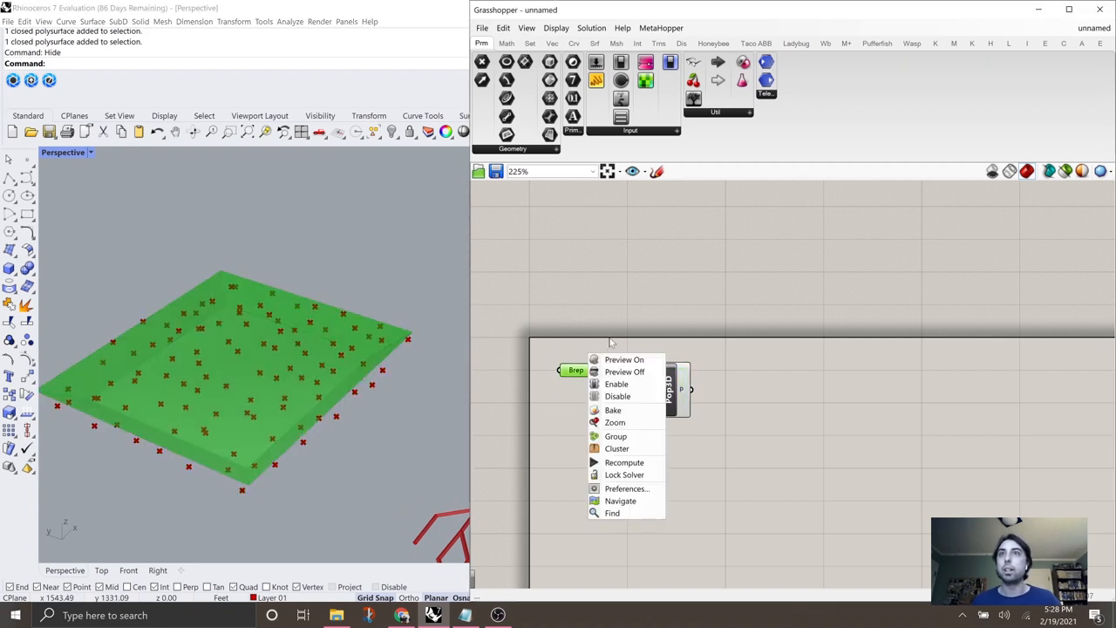
left_click(625, 371)
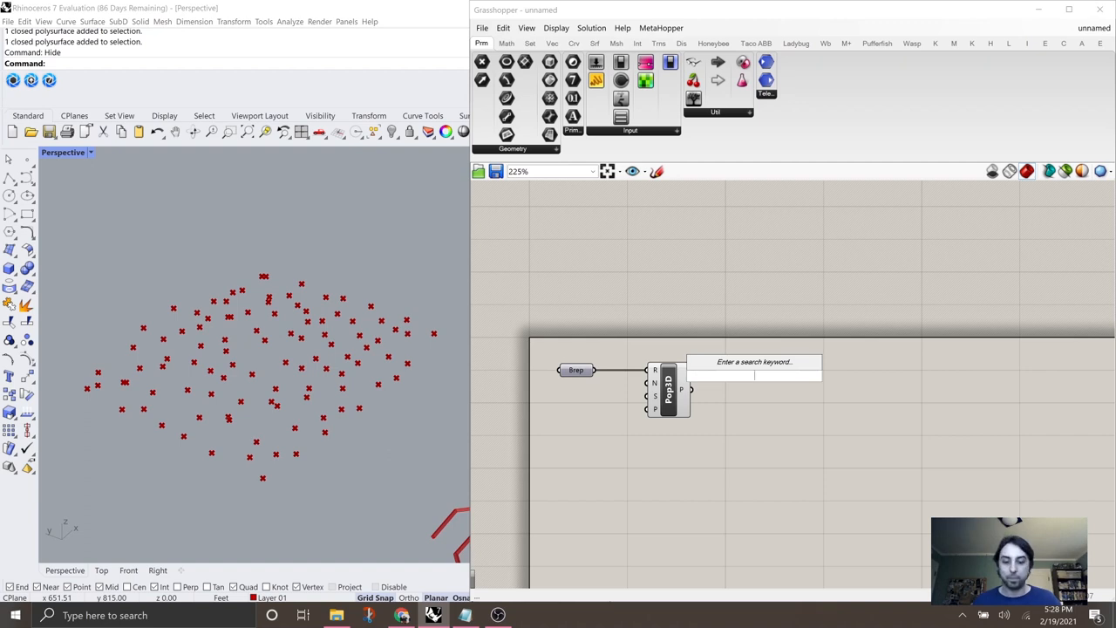
Add Closest Points and a List Item component to pick points from the population
type("clos")
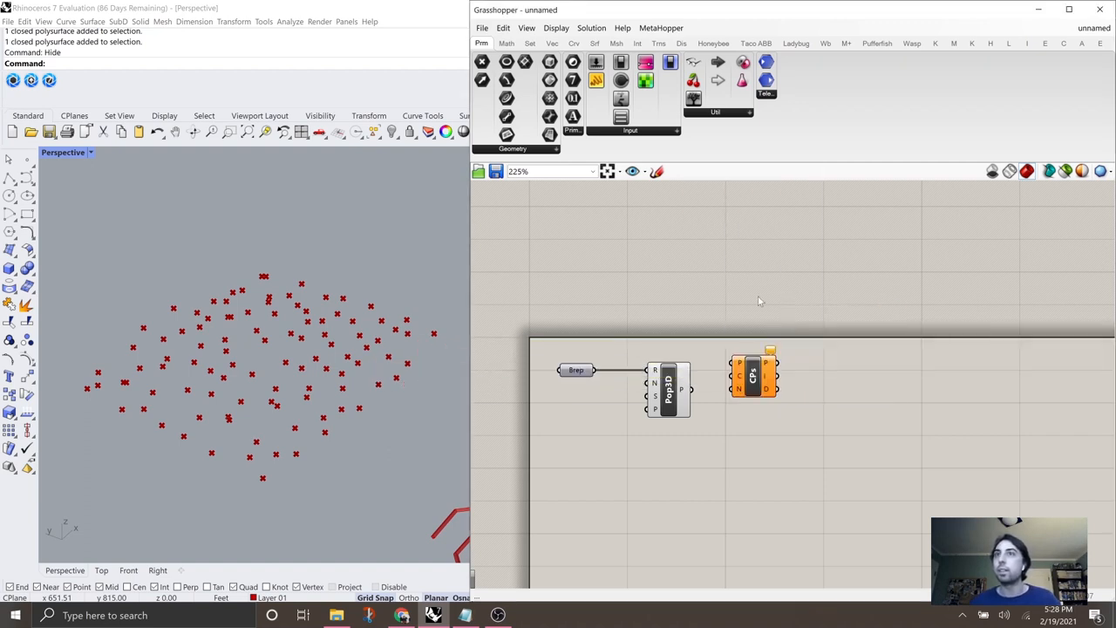
scroll("up", 3)
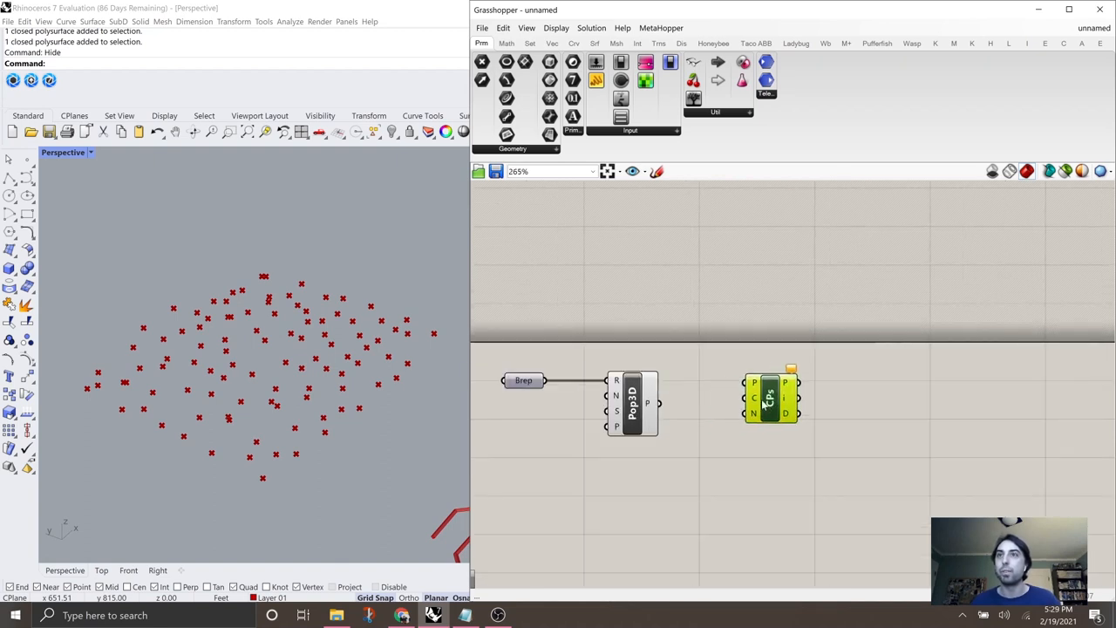
left_click(689, 305)
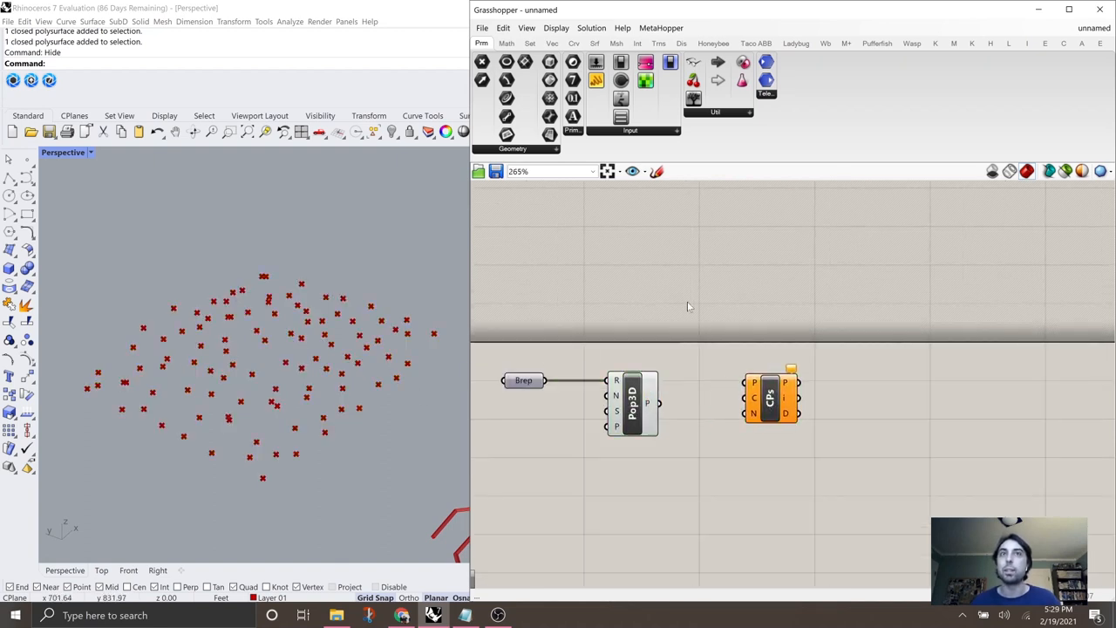
double_click(688, 305)
type("item")
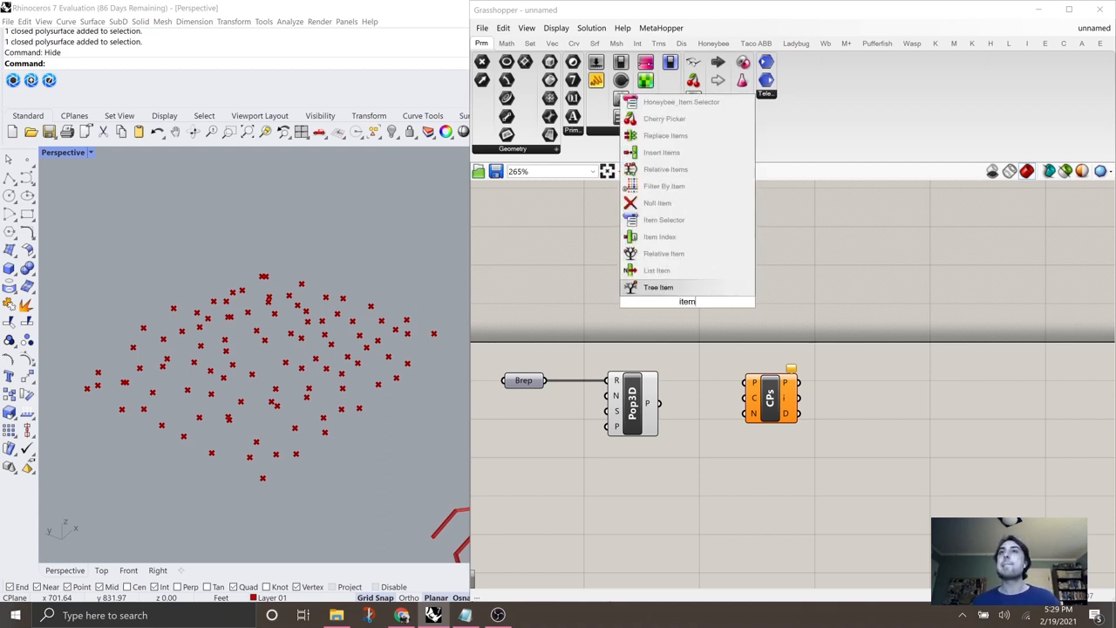
left_click(687, 301)
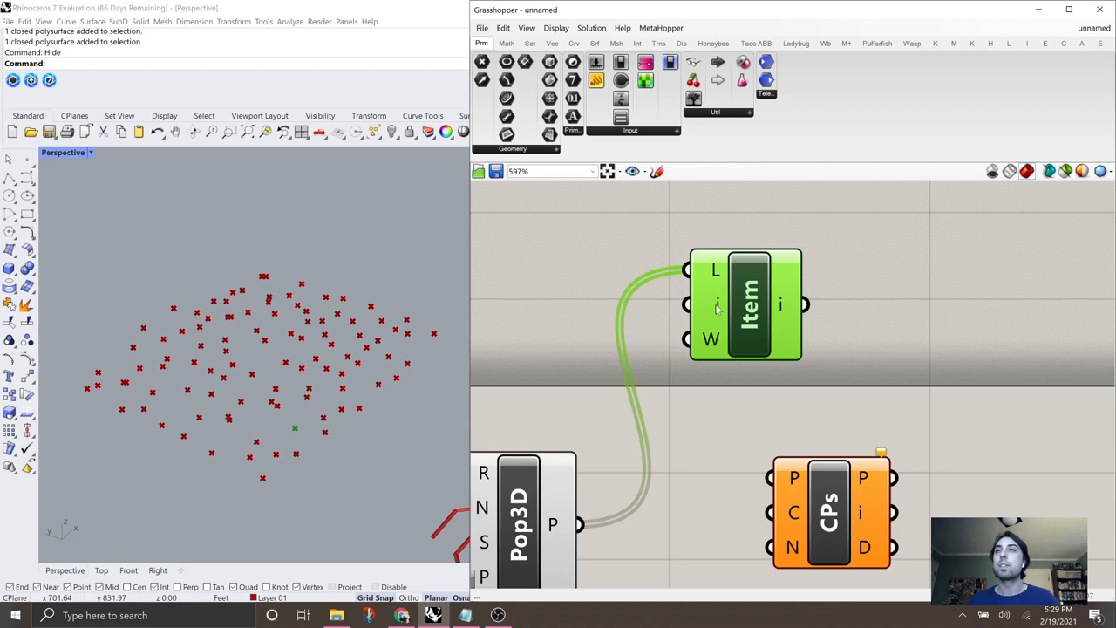
Add a Series driving the List Item index and wire the picked points into Closest Points with Count 4
scroll("down", 3)
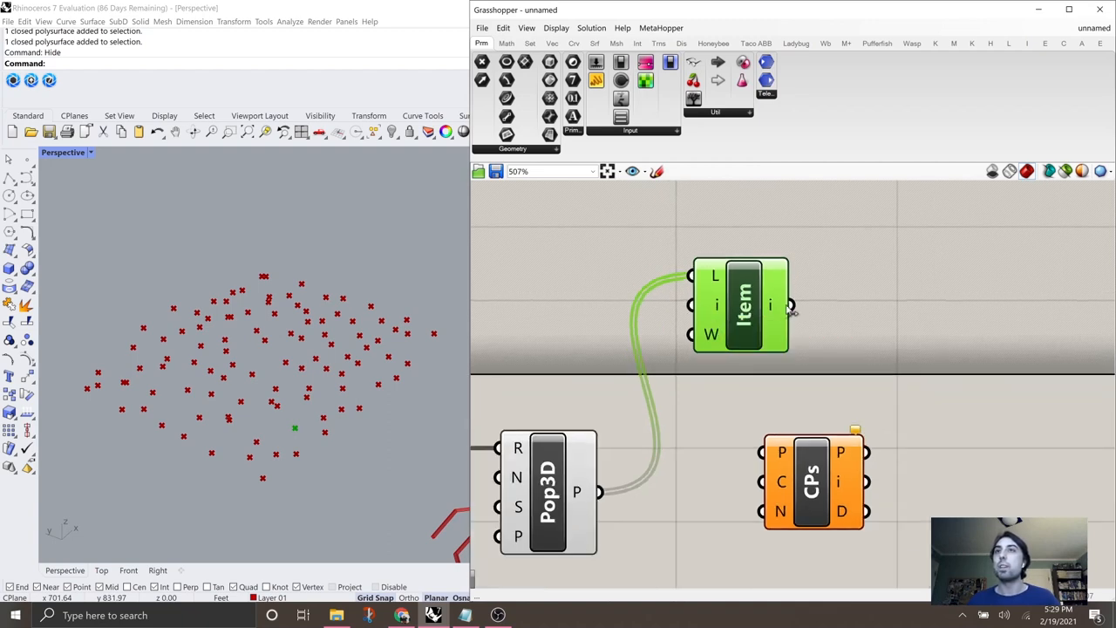
mouse_move(559, 287)
type("se")
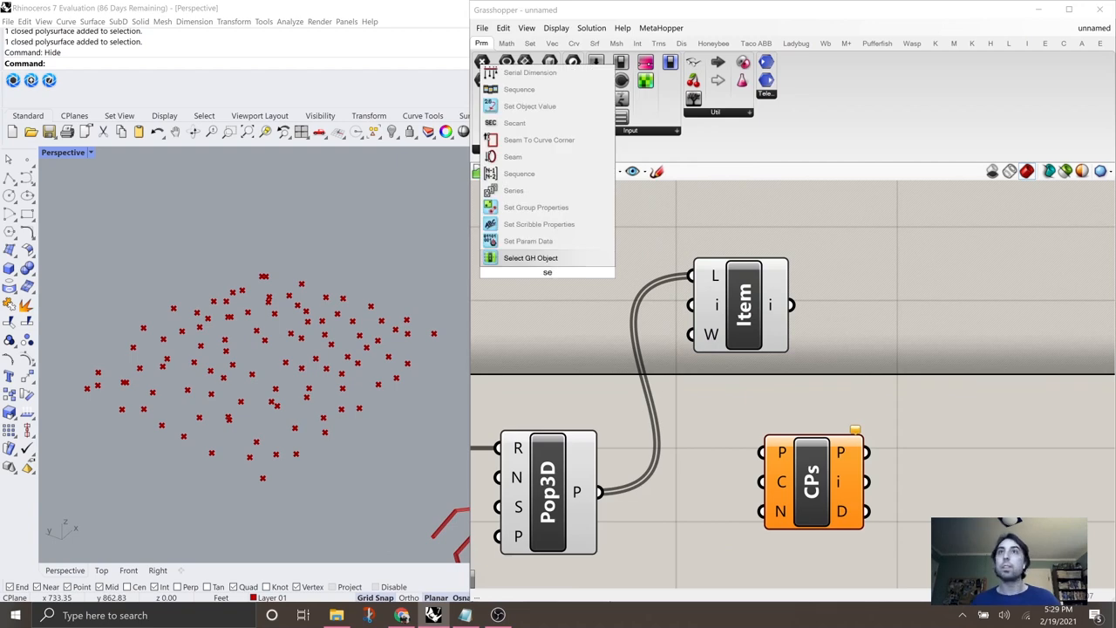
left_click(513, 190)
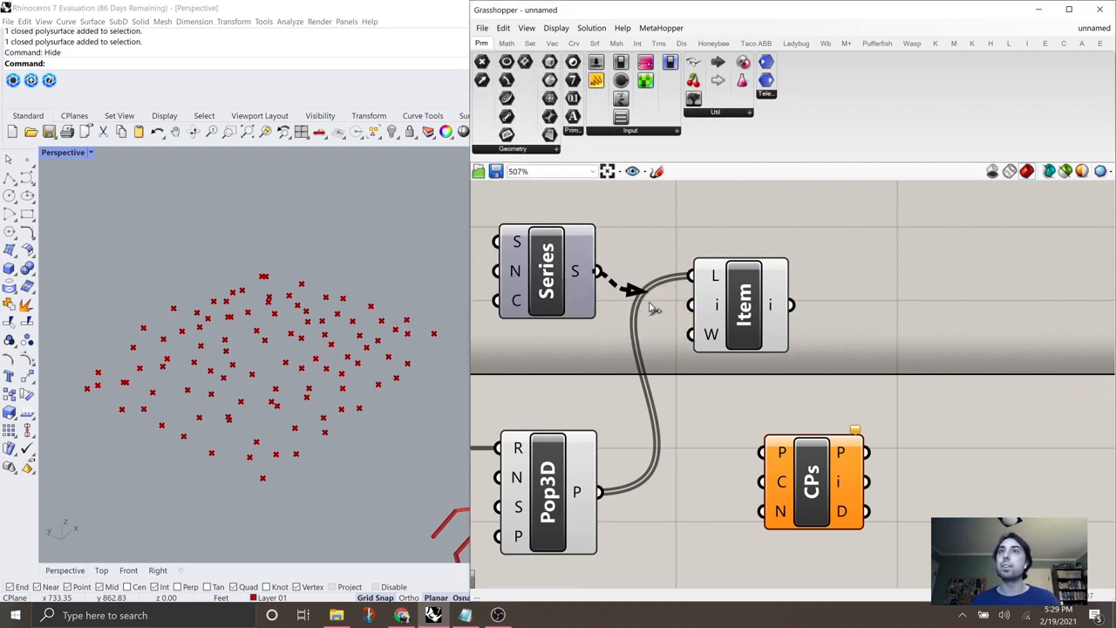
left_click(741, 305)
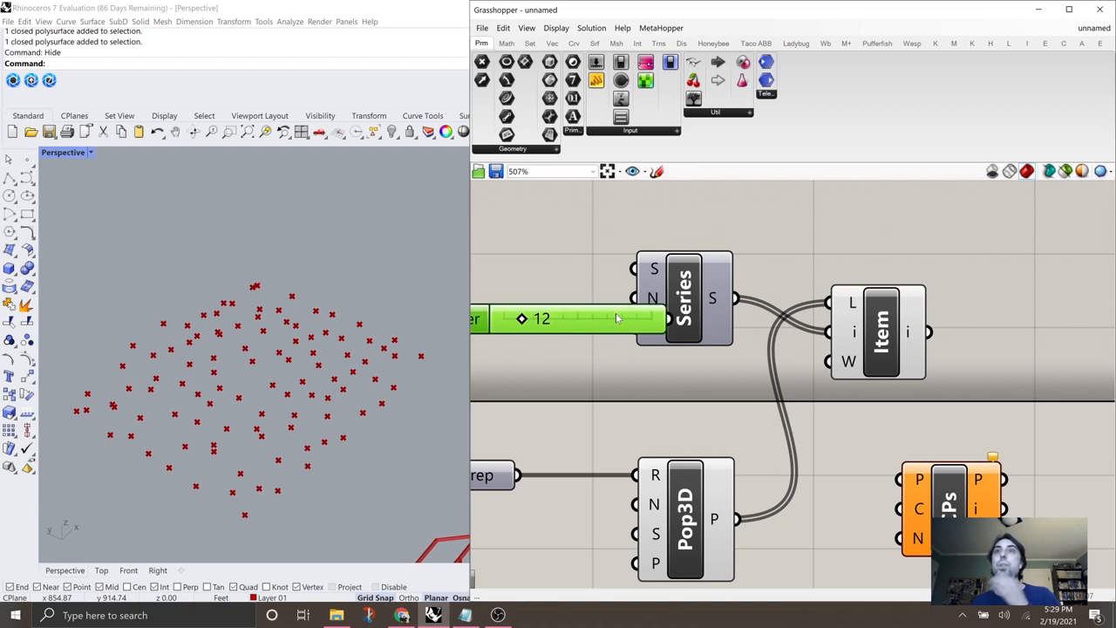
scroll("down", 3)
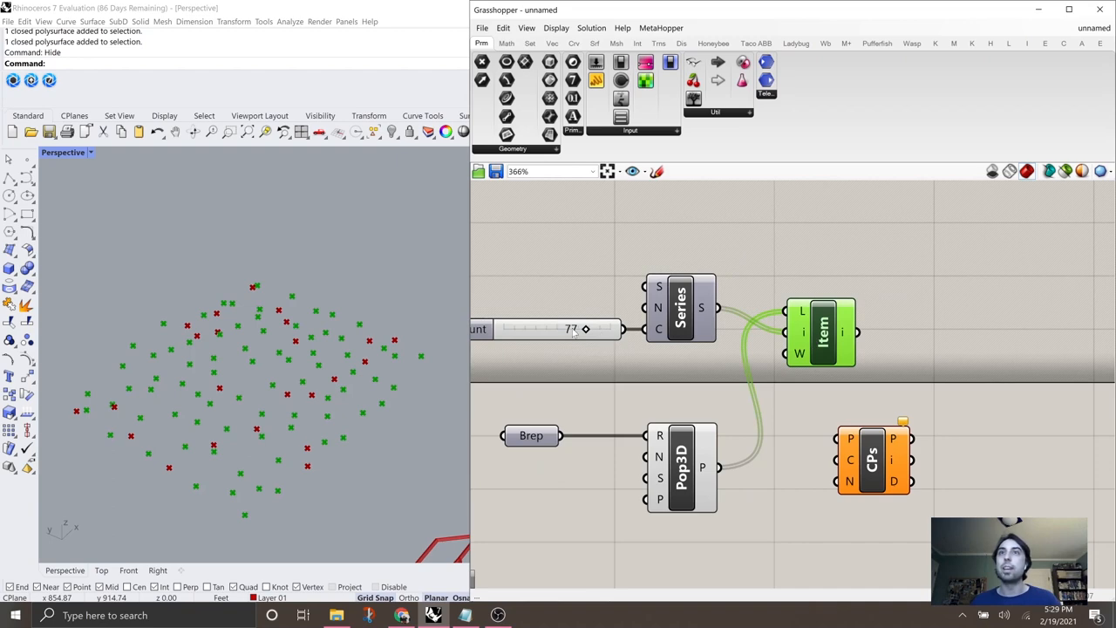
left_click_drag(586, 328, 541, 328)
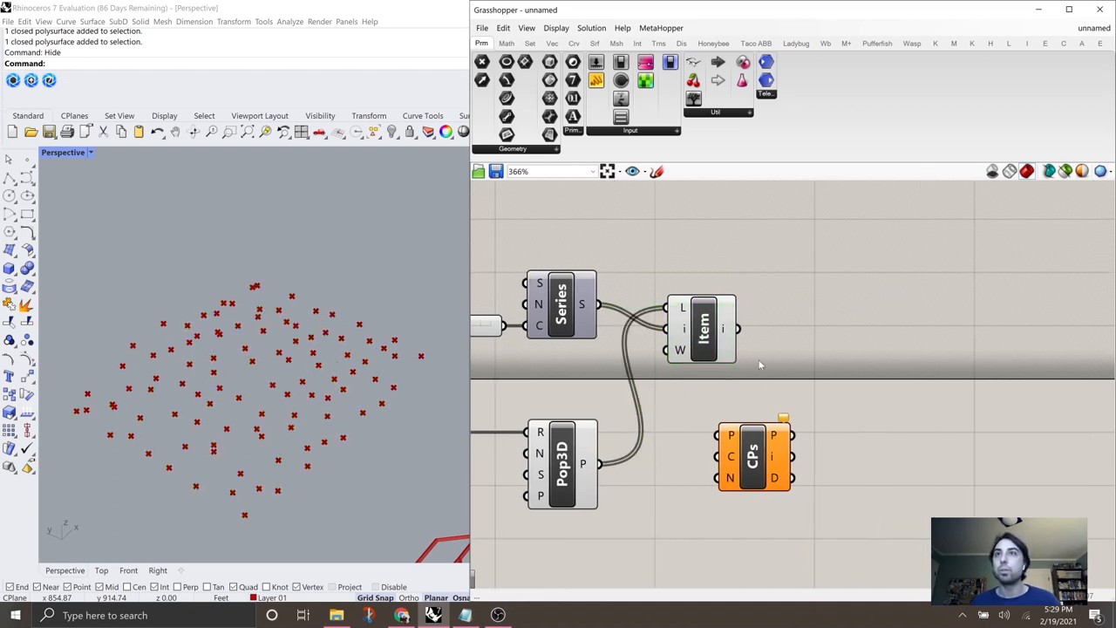
left_click_drag(736, 328, 719, 432)
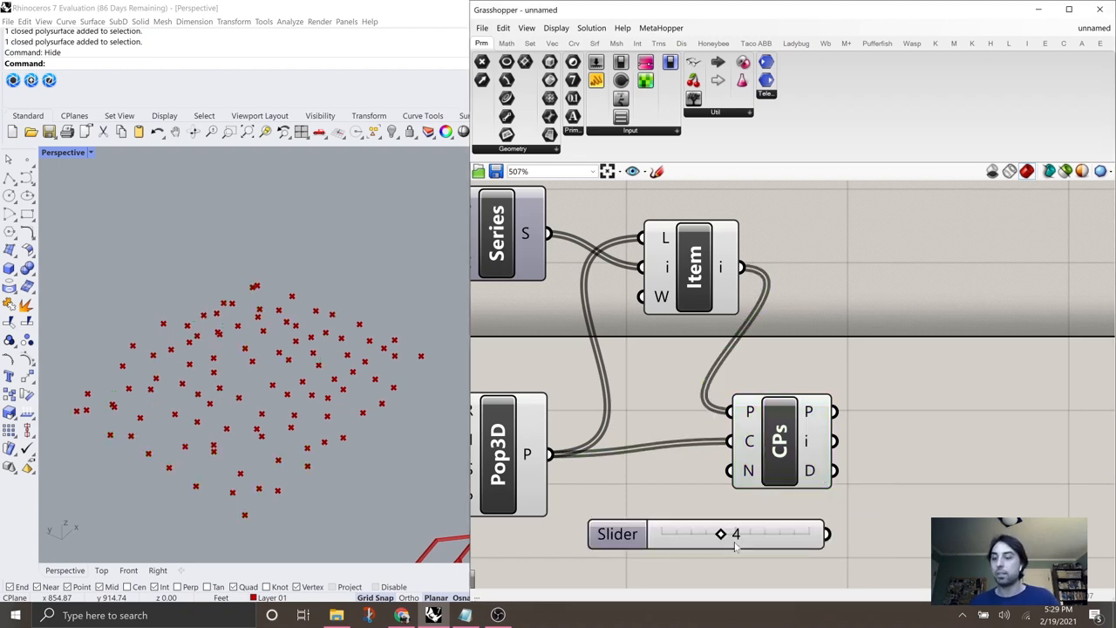
scroll("down", 3)
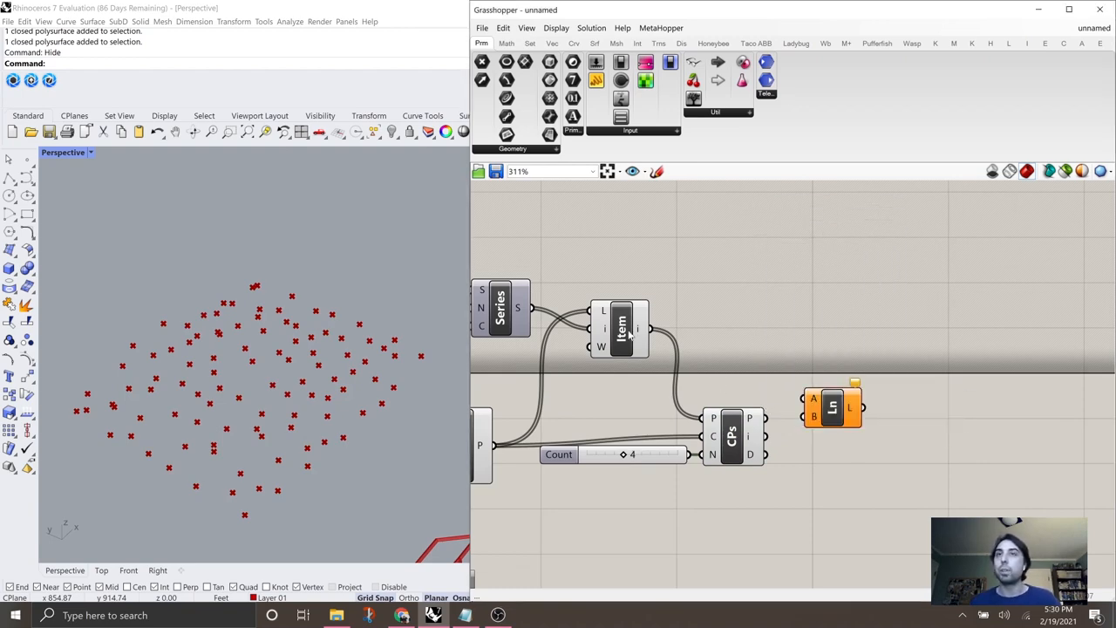
Graft the picked points into Line A with neighbours in B, then raise counts to 300 points, 24 picked, 8 neighbours
left_click(621, 328)
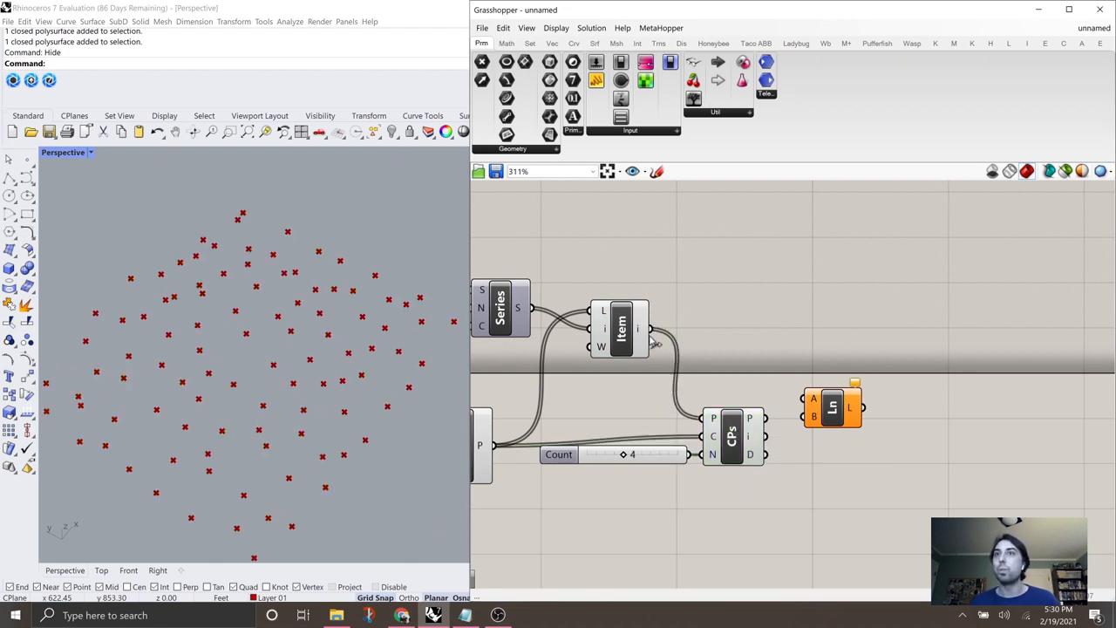
mouse_move(637, 328)
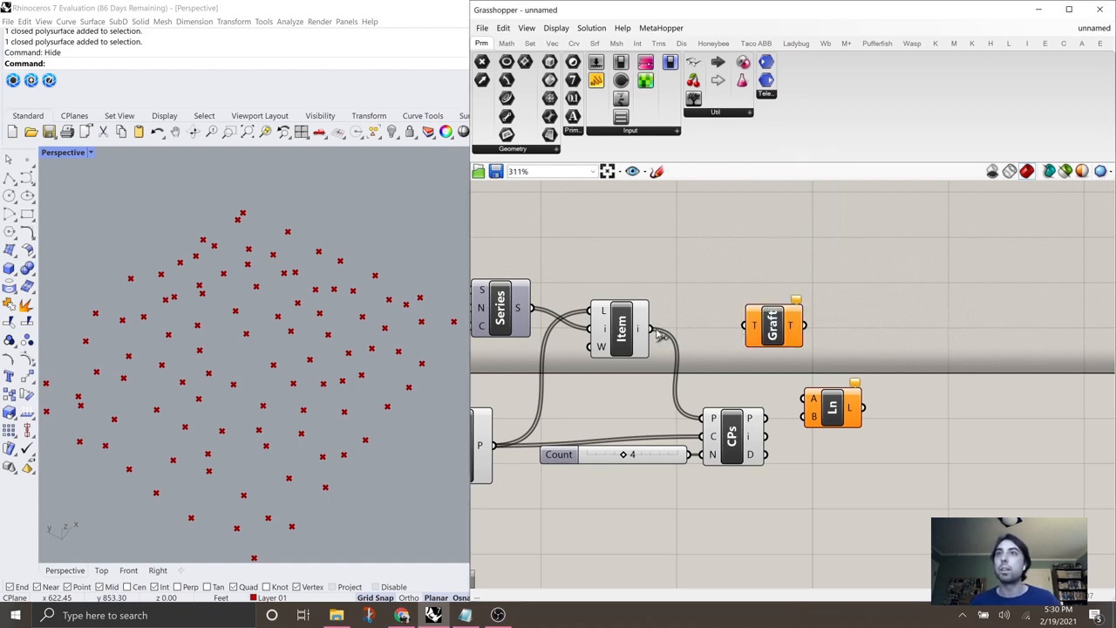
left_click(771, 323)
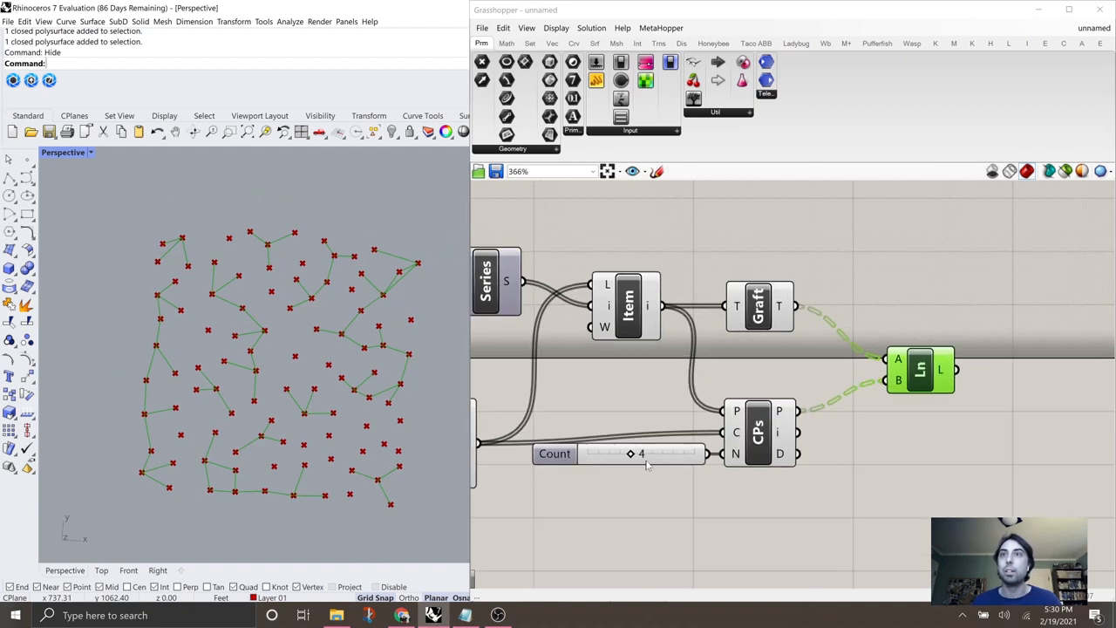
left_click_drag(631, 454, 663, 453)
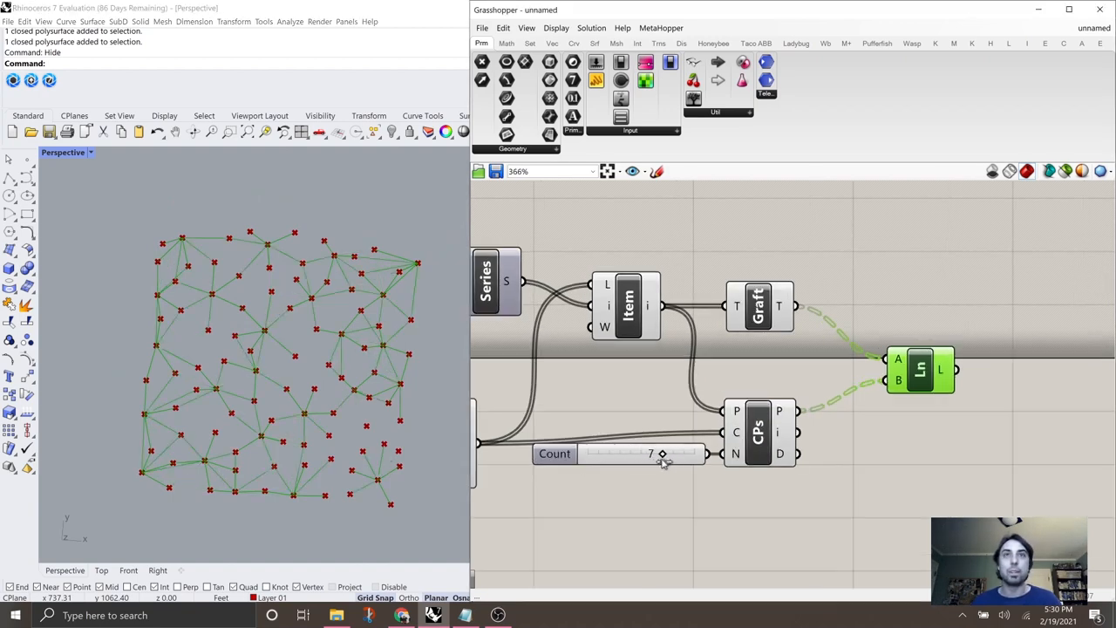
scroll("down", 3)
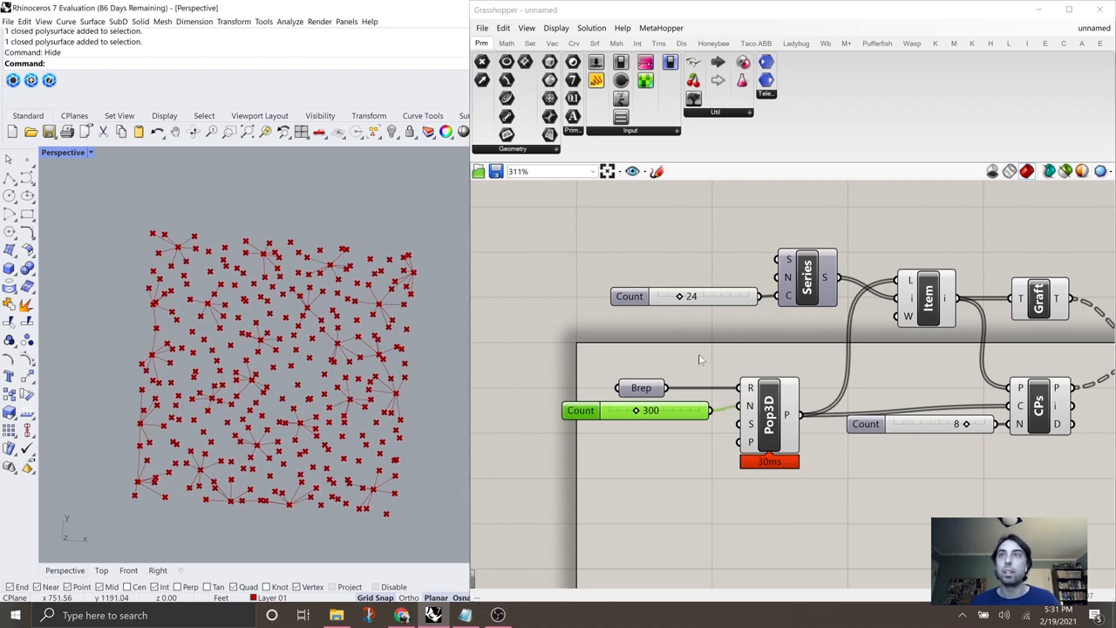
Raise the Series count to about 55 picked points and the neighbour slider to 16
left_click(689, 297)
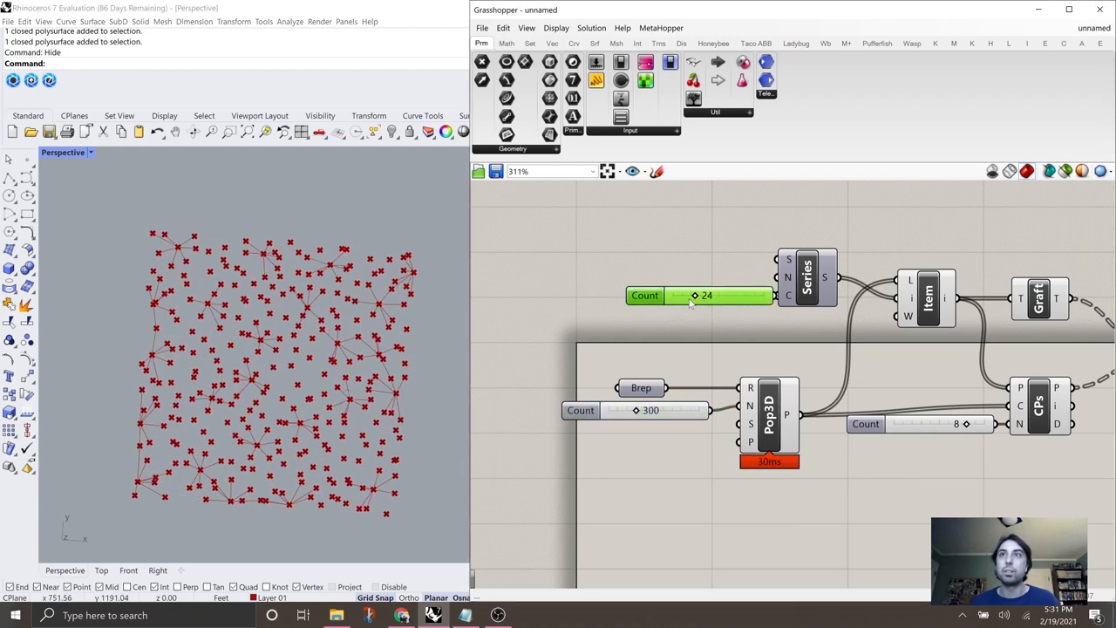
left_click_drag(689, 294, 701, 295)
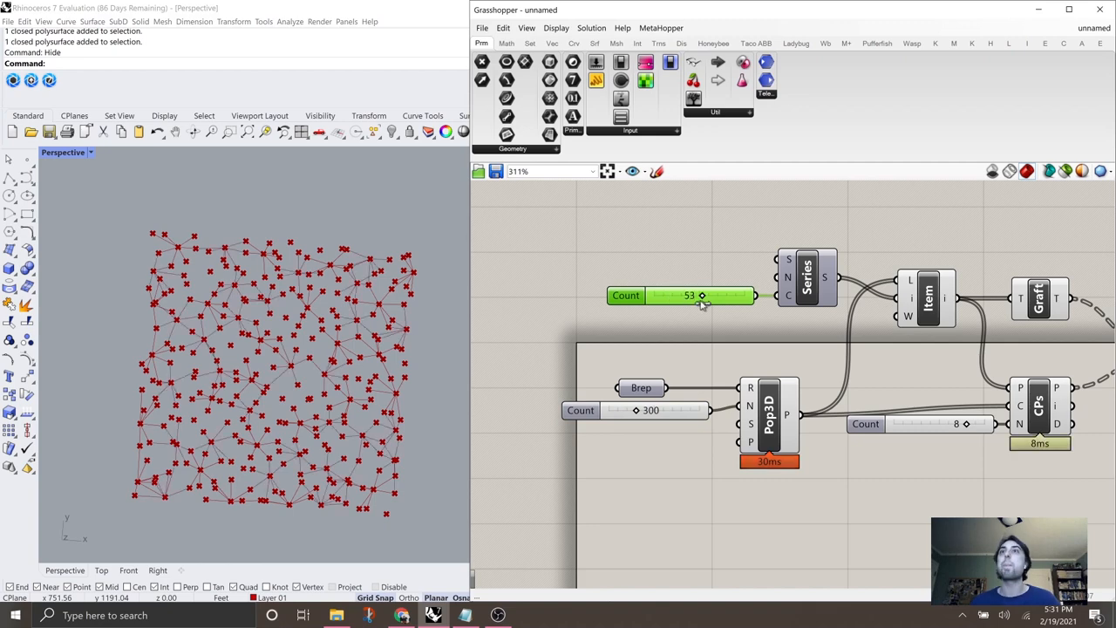
scroll("up", 3)
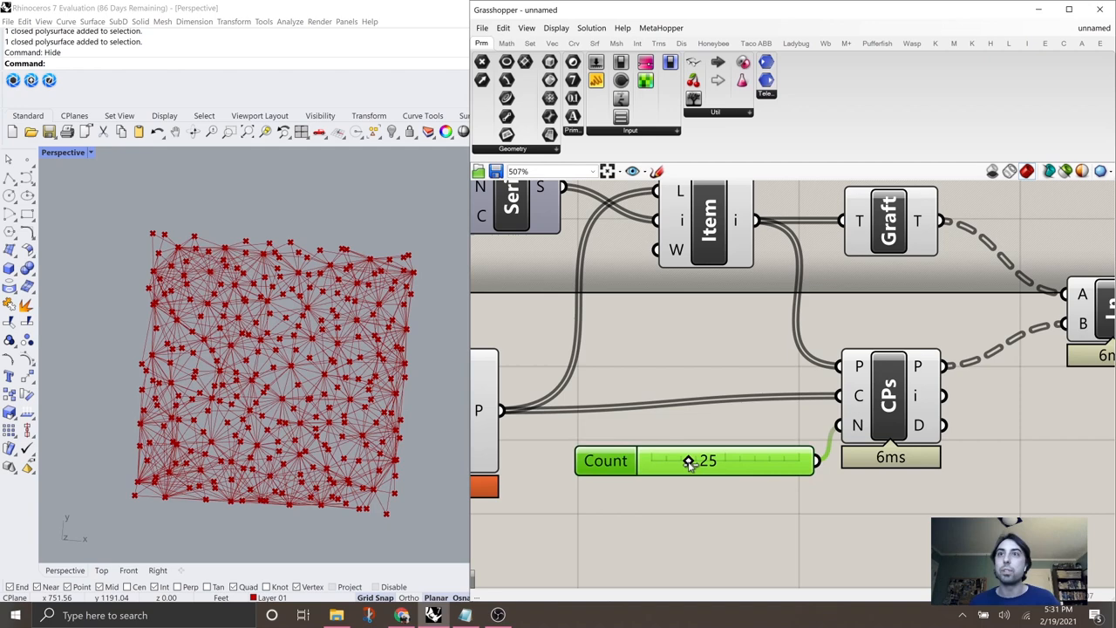
left_click_drag(689, 460, 677, 461)
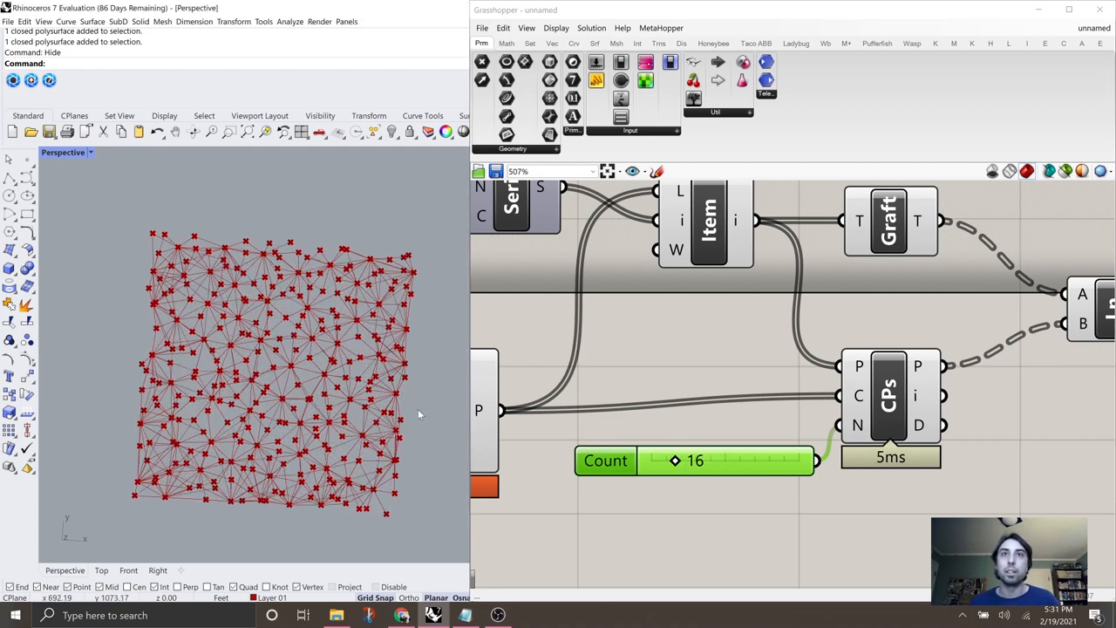
scroll("down", 3)
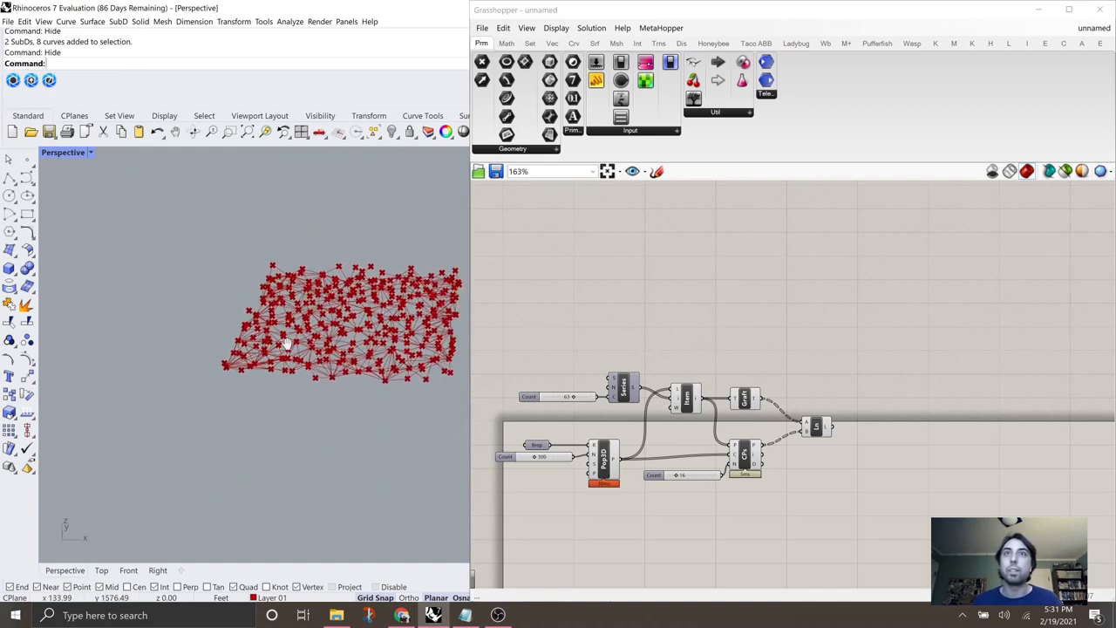
Project the grafted points onto the ground plane and add a Line component for the column lines
scroll("up", 3)
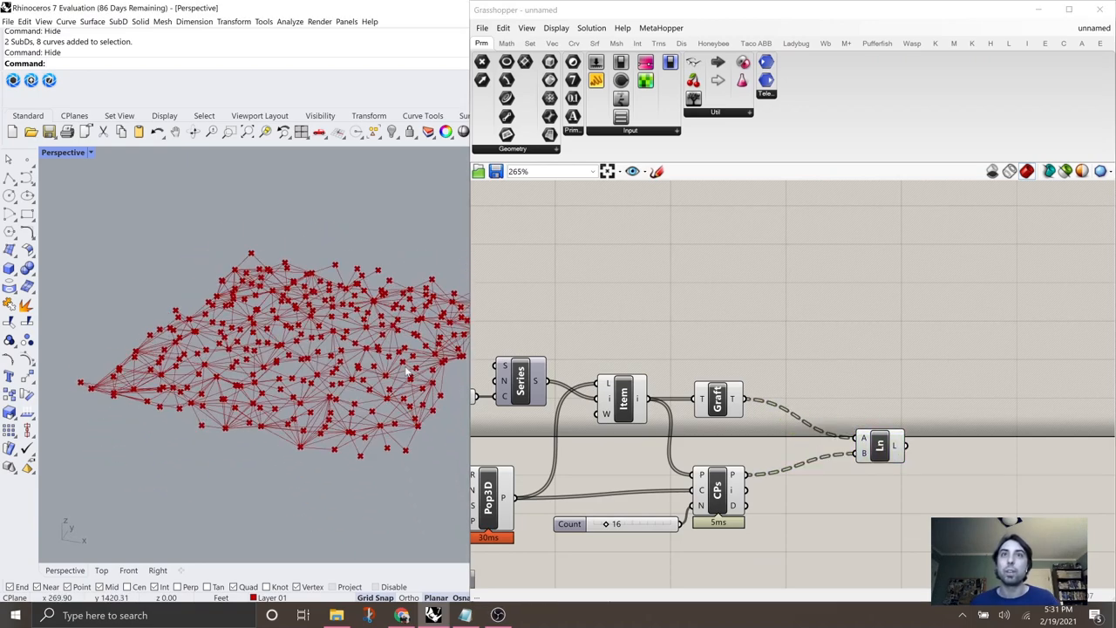
left_click(717, 398)
type("proje")
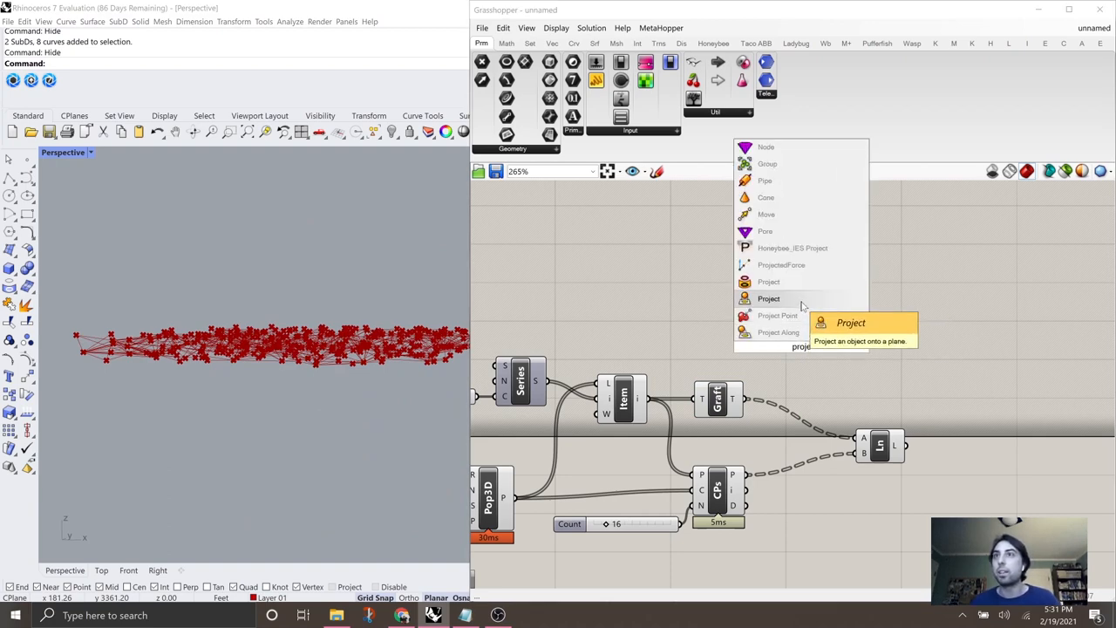
left_click(768, 298)
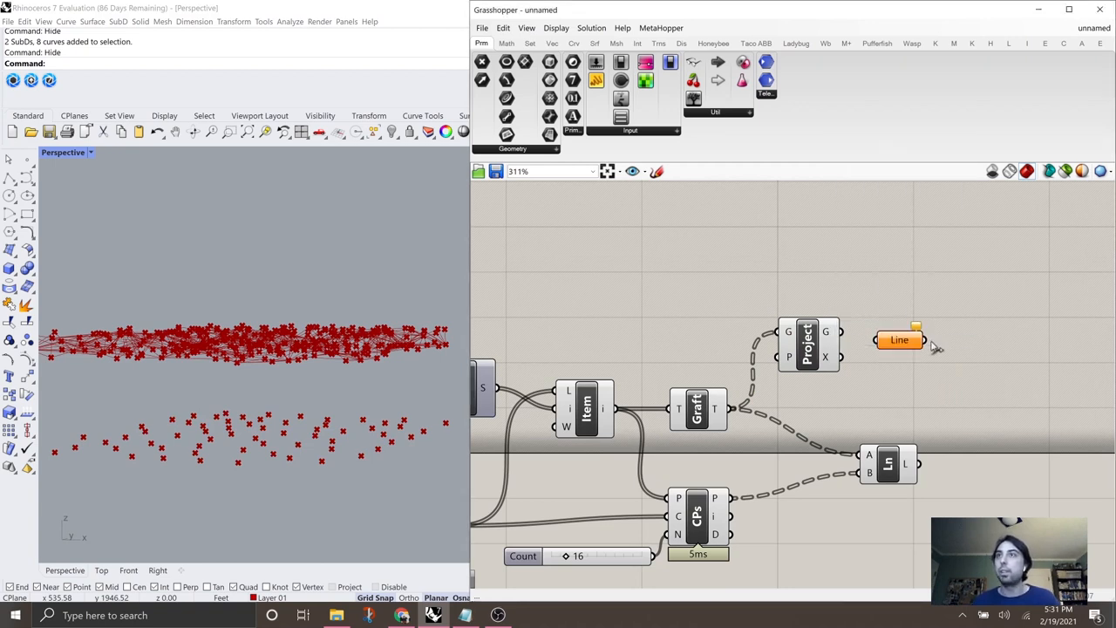
double_click(901, 340)
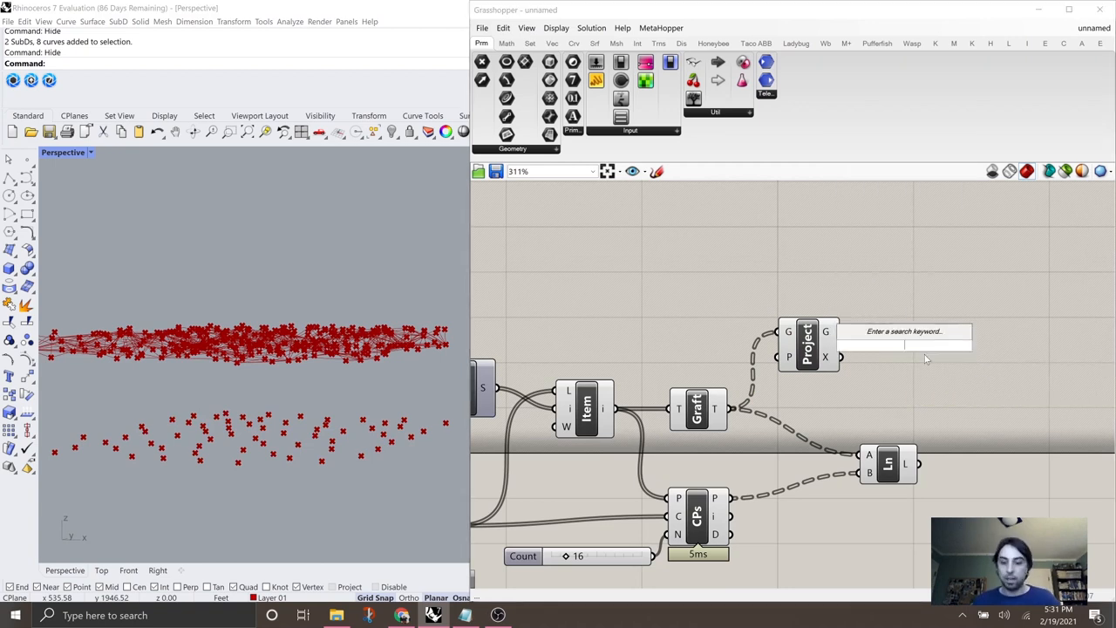
left_click(904, 331)
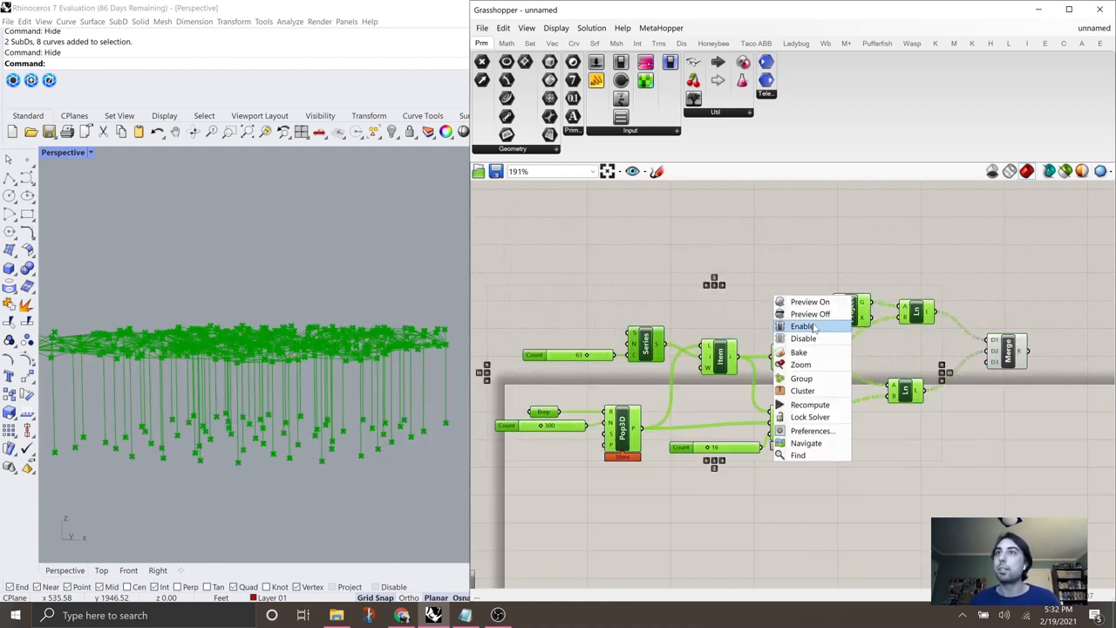
Re-enable the disabled components, then hide the leftover closed polysurface and dismiss the bake settings
left_click(802, 326)
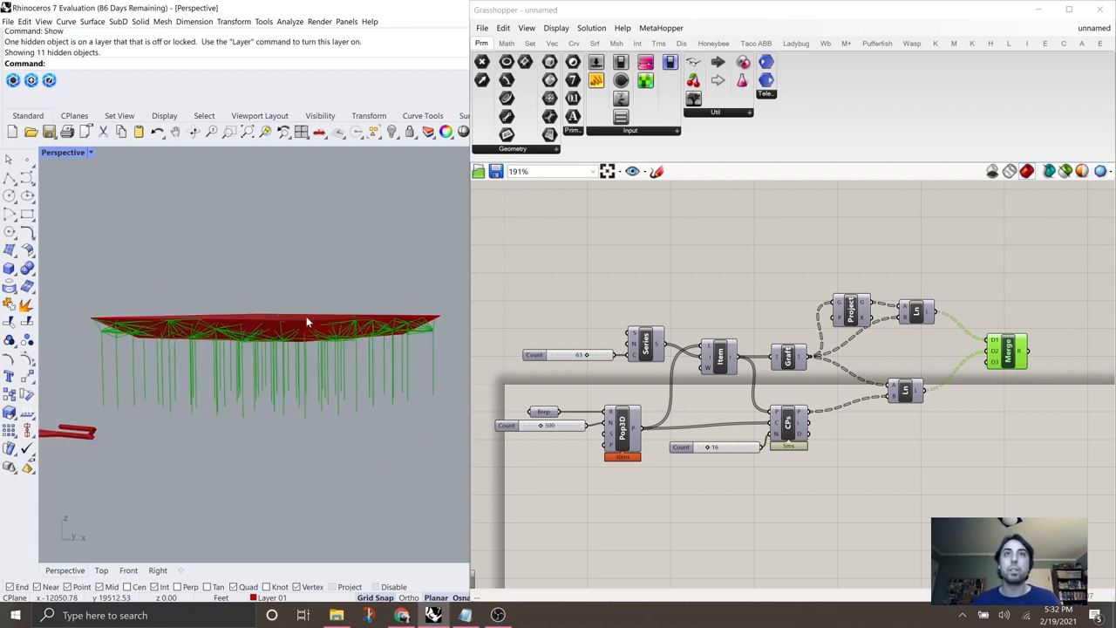
left_click(279, 335)
type("Hide")
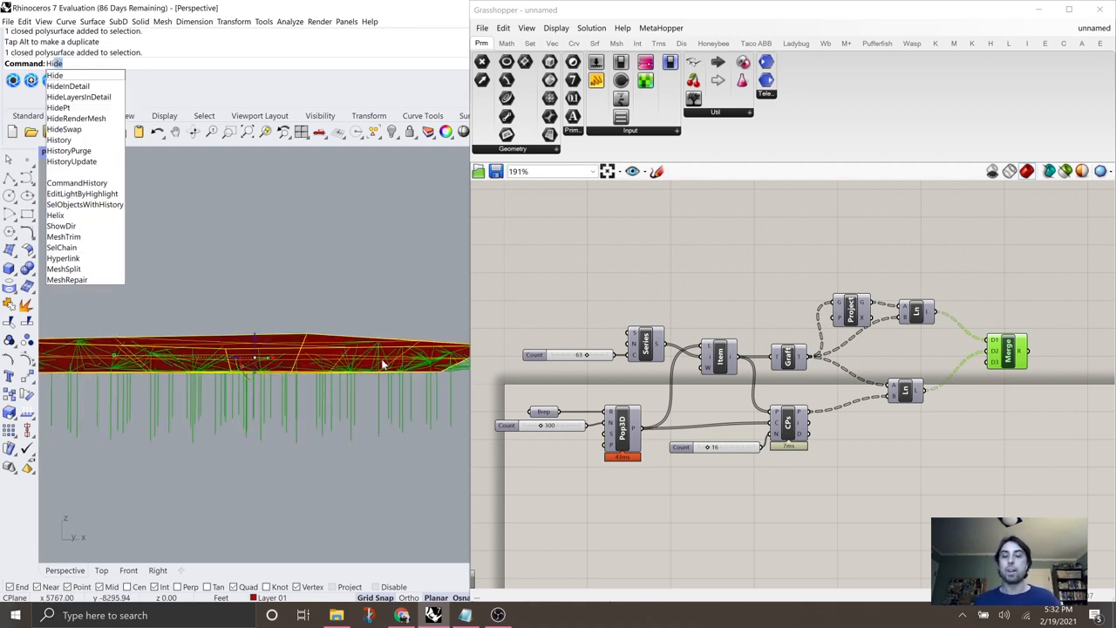
left_click(54, 75)
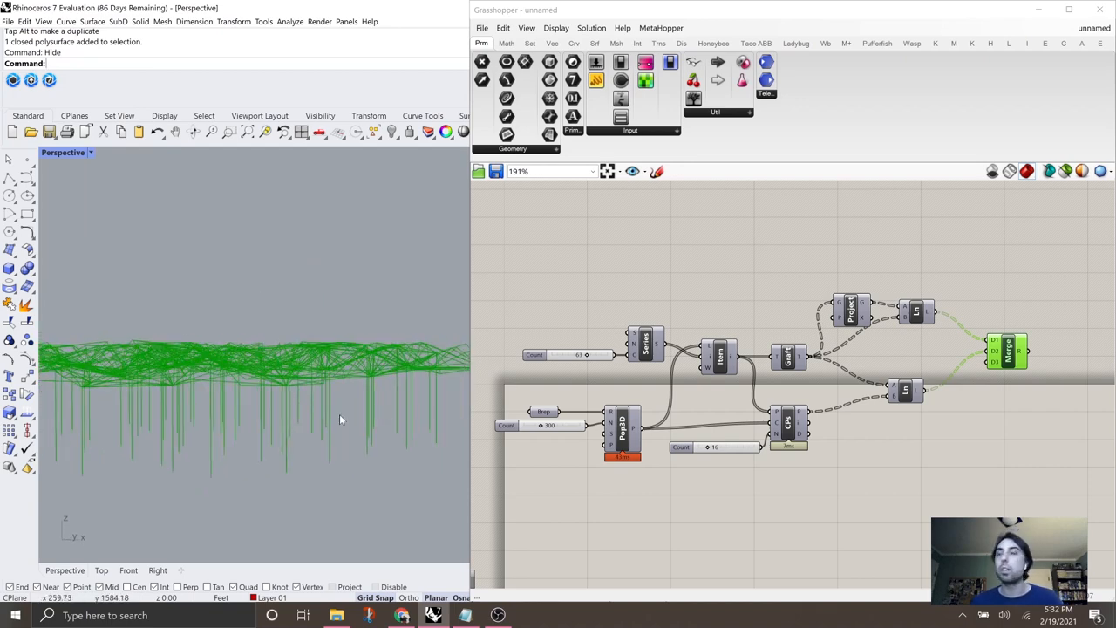
scroll("up", 3)
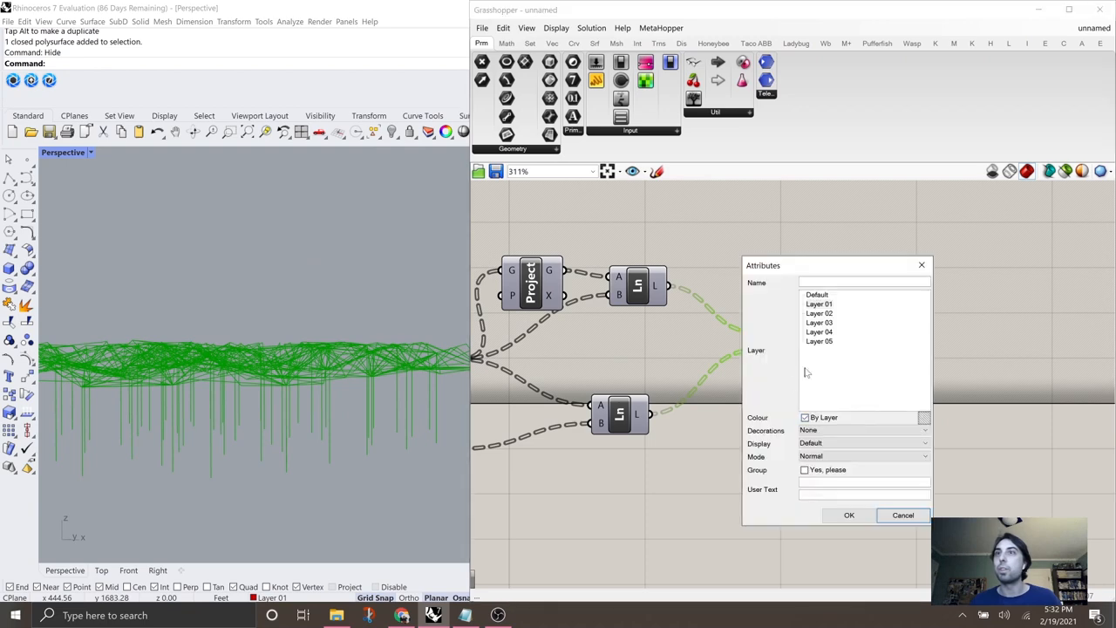
left_click(820, 304)
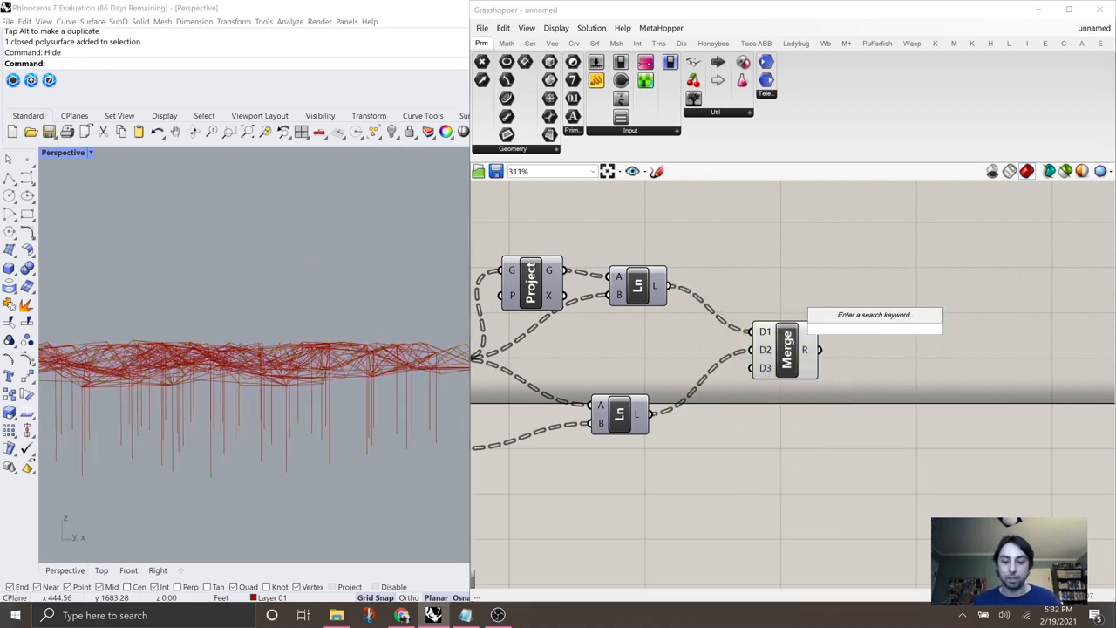
Add a MultiPipe component fed by the merged network and column lines
type("muli")
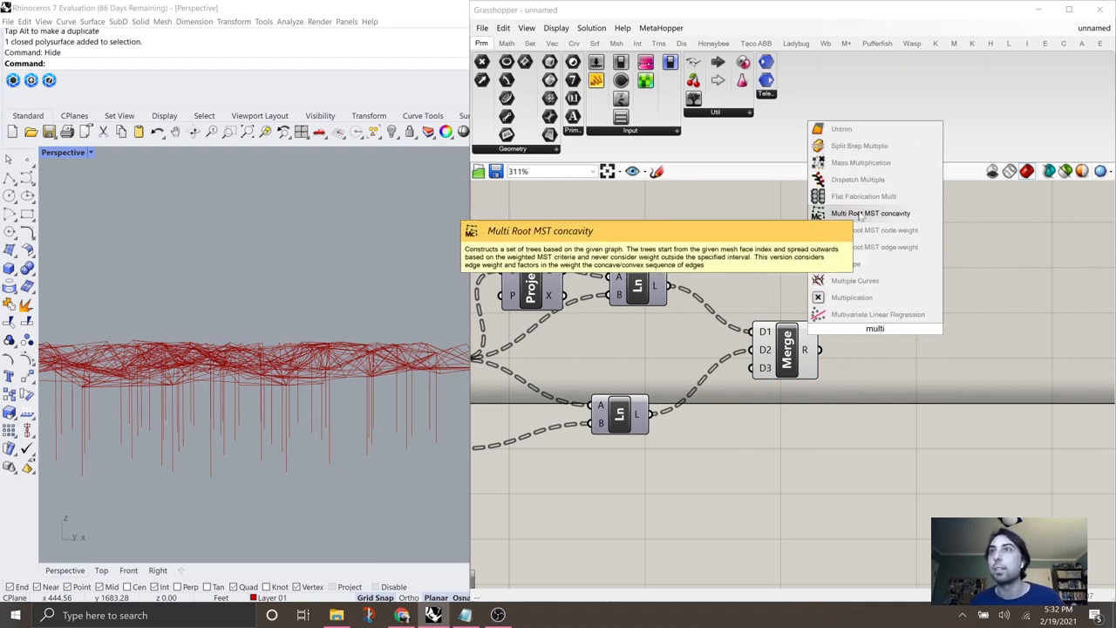
mouse_move(844, 263)
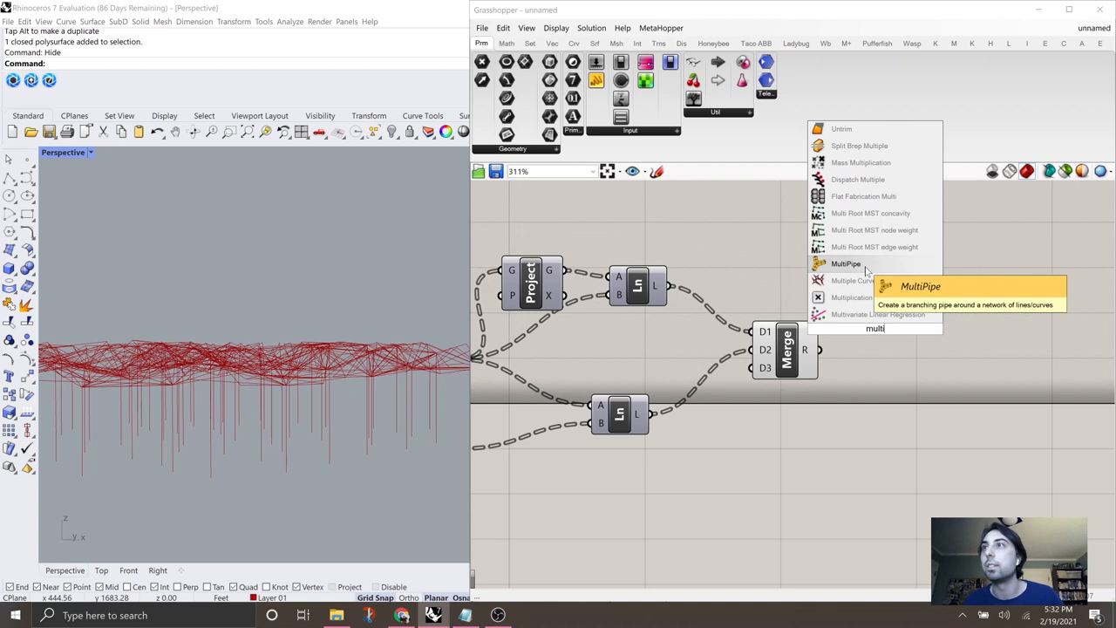
left_click(846, 263)
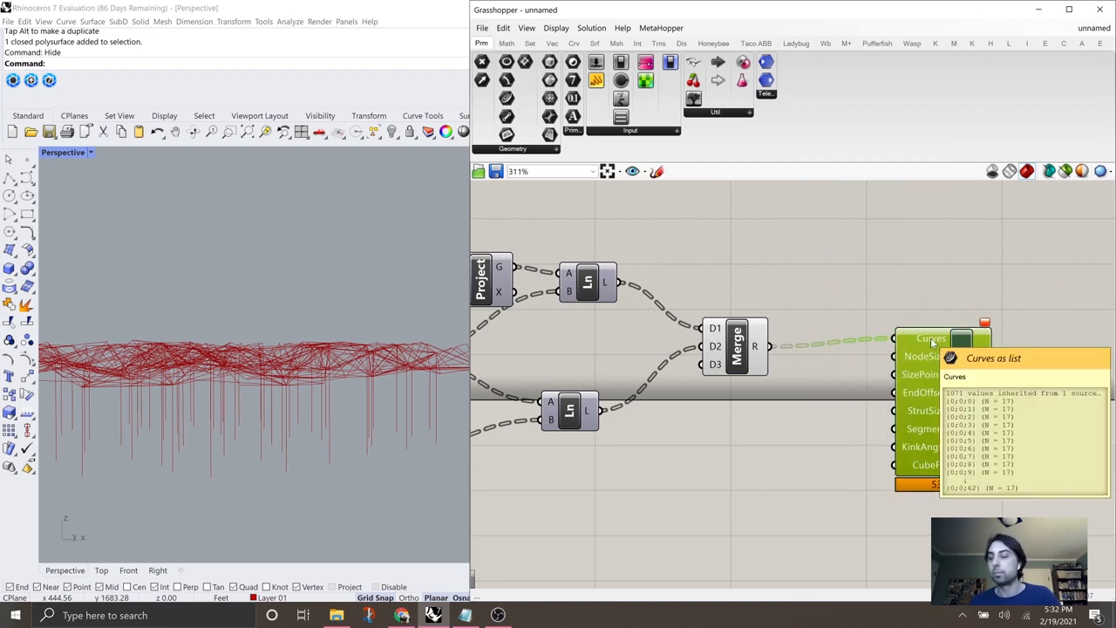
scroll("down", 3)
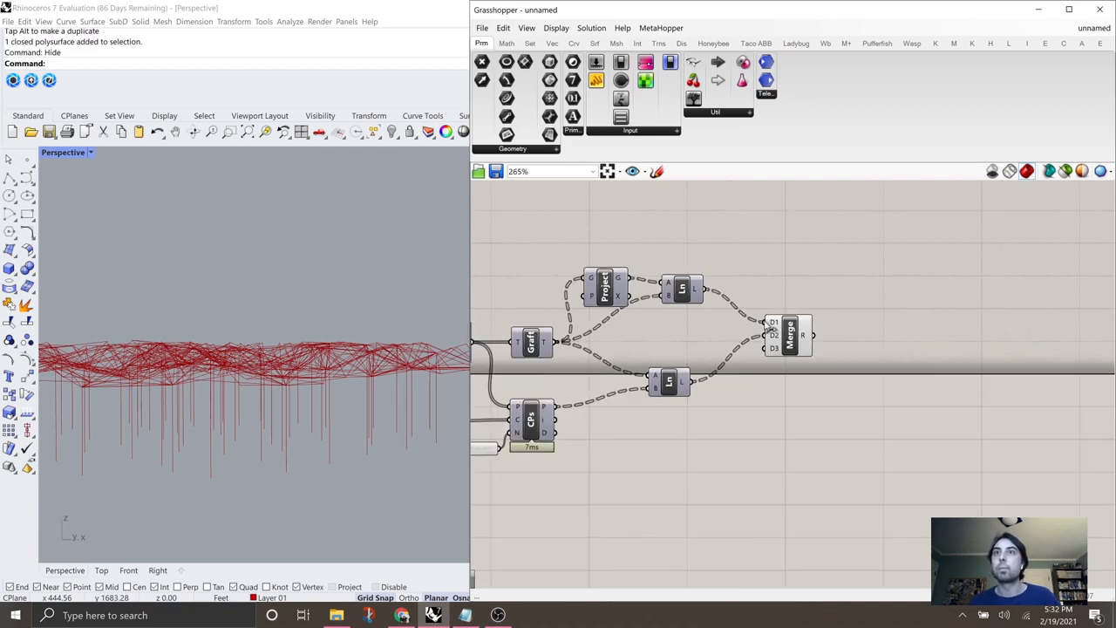
scroll("up", 3)
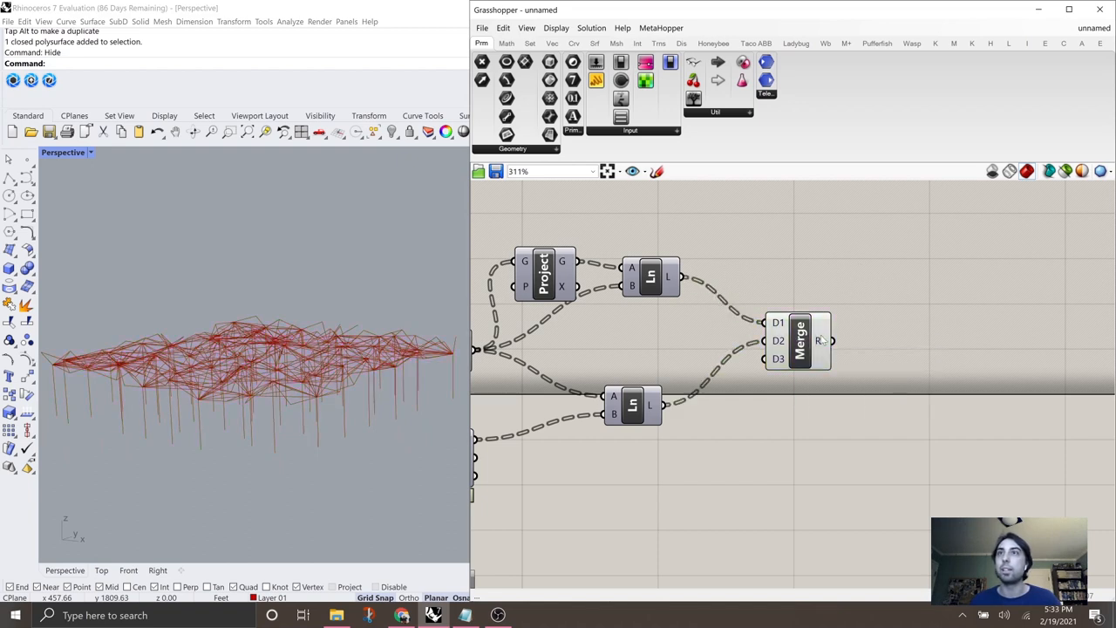
Bake the merged network and column lines from the Merge component onto Layer 01
right_click(799, 340)
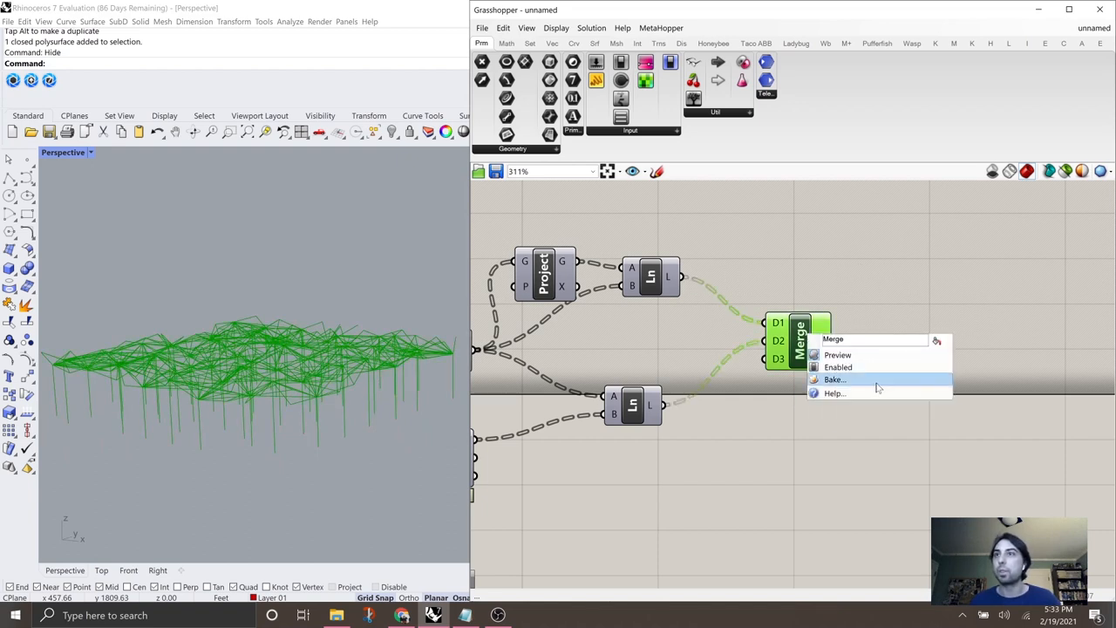
left_click(834, 380)
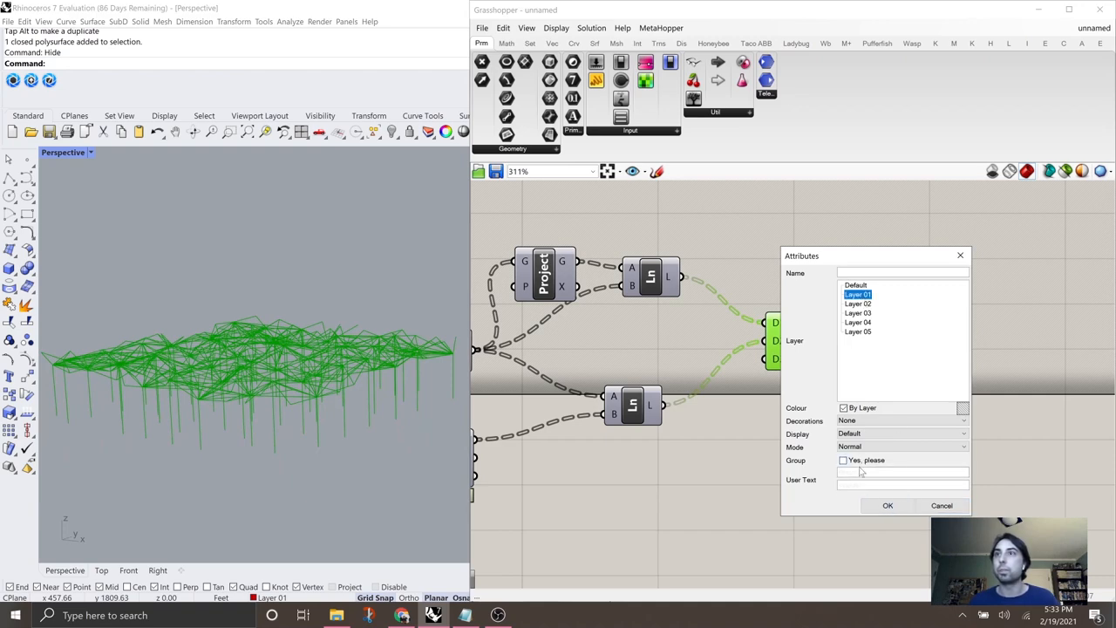
left_click(886, 506)
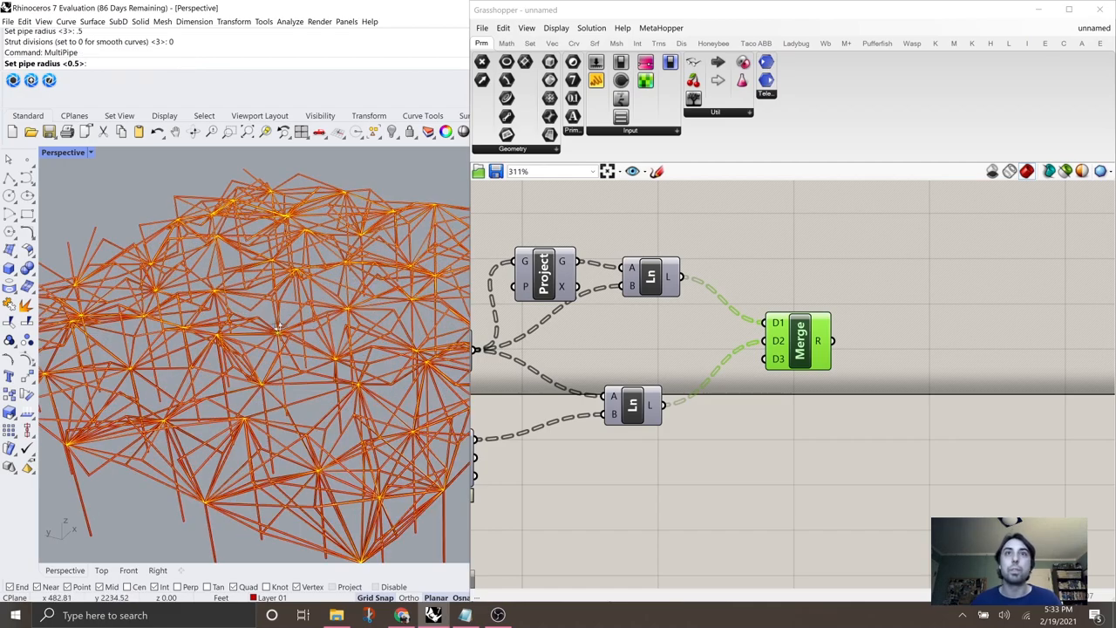
Orbit the Arctic-shaded canopy from ground level among the columns, then out to view its underside
scroll("up", 3)
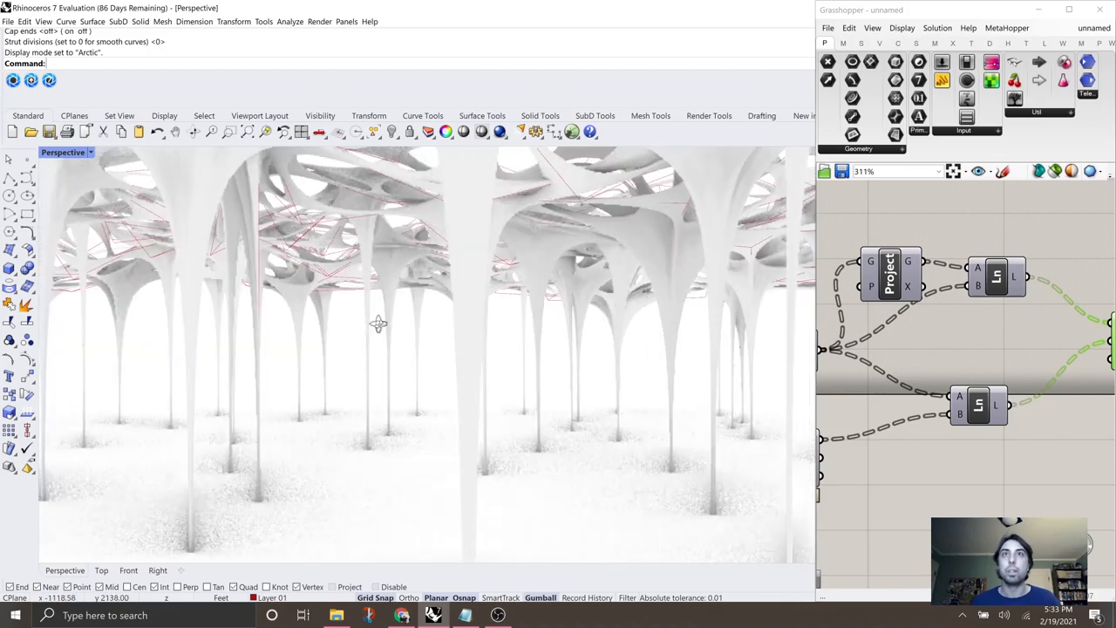
left_click_drag(377, 324, 464, 307)
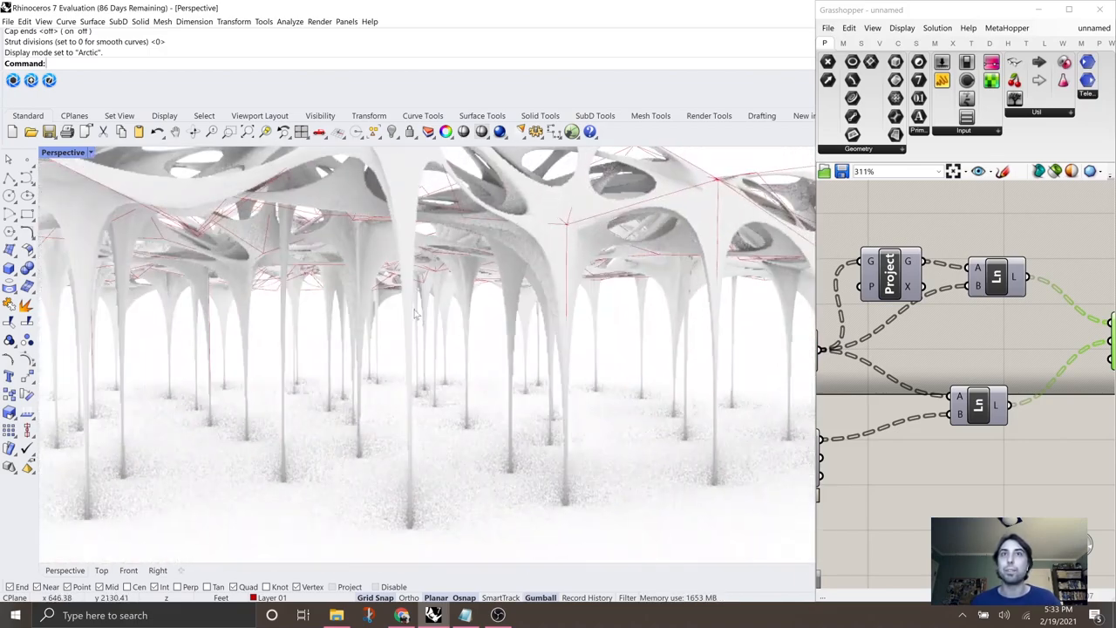
left_click_drag(416, 314, 384, 329)
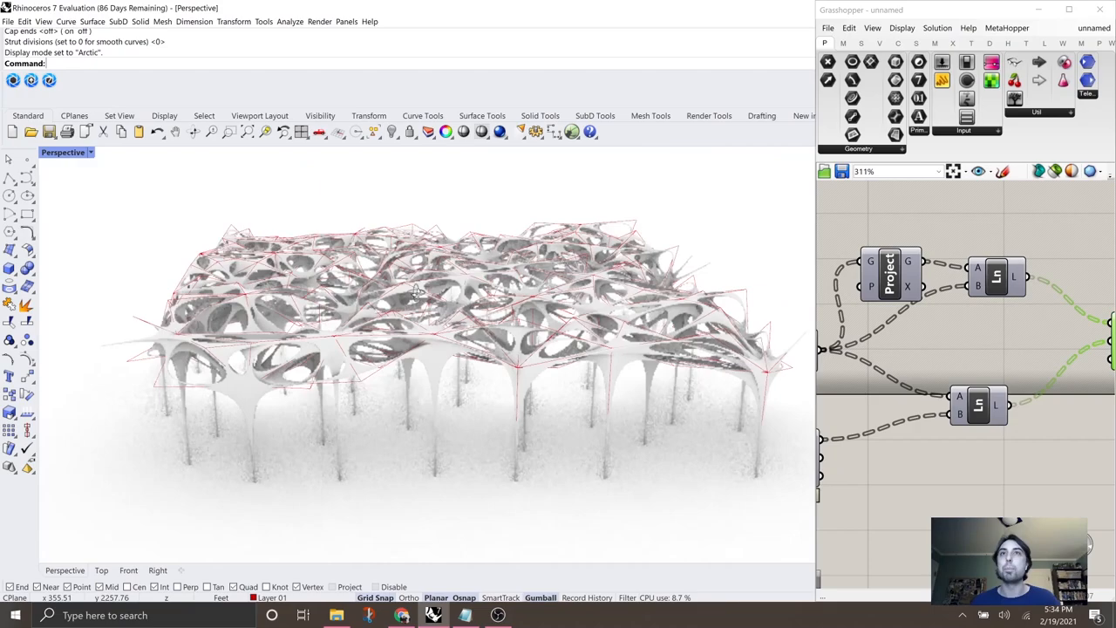
left_click_drag(417, 294, 498, 328)
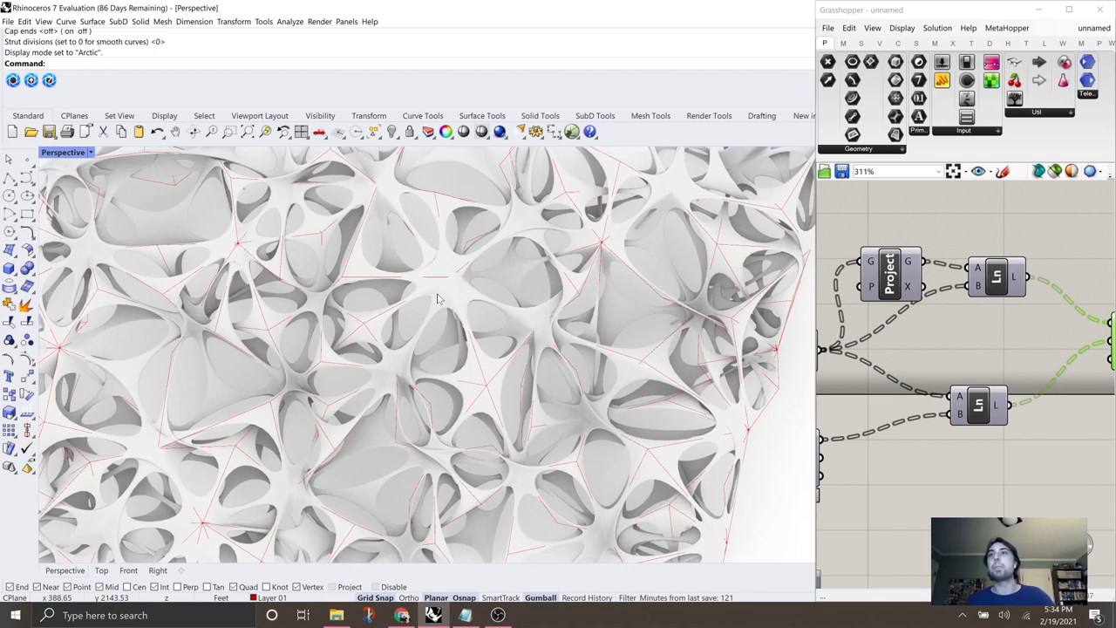
mouse_move(380, 293)
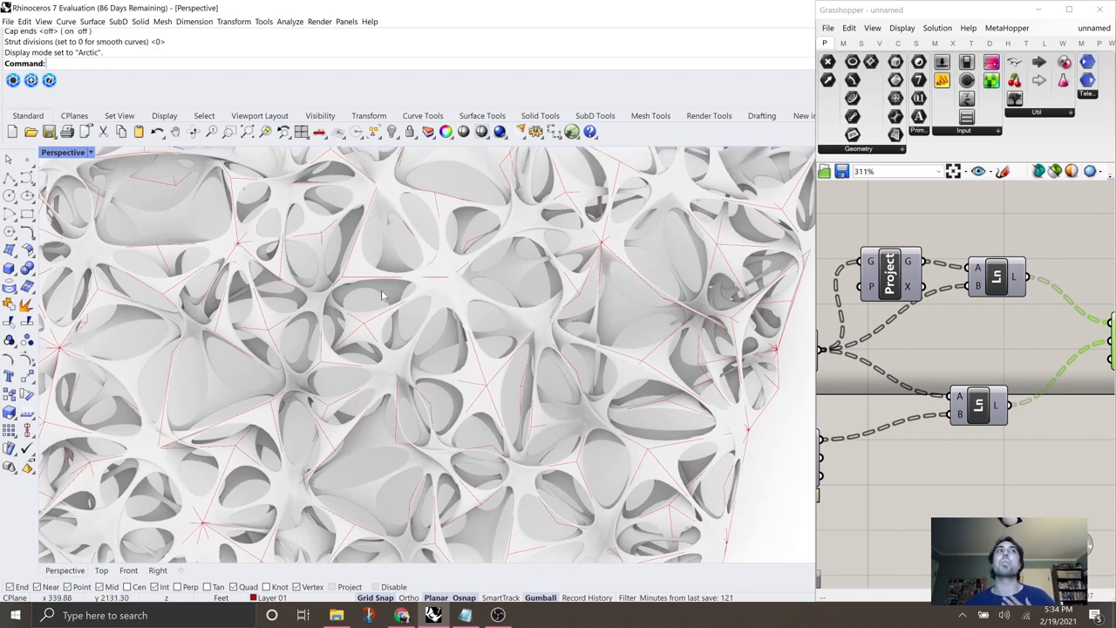